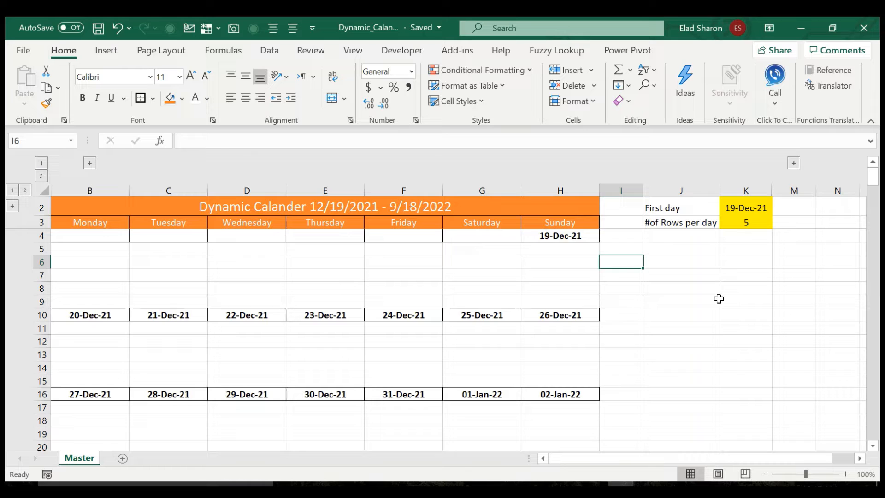
- Review the calendar inputs and set the first day in K2 to 1/1/22
left_click(745, 208)
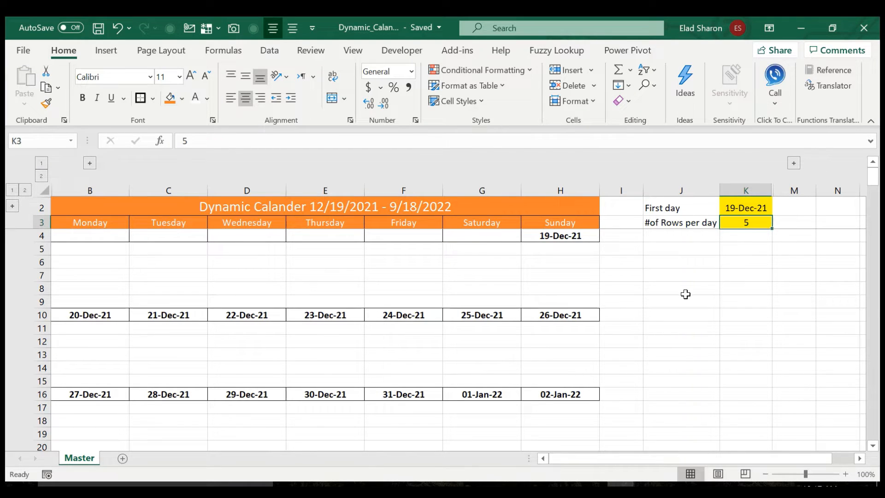
mouse_move(708, 298)
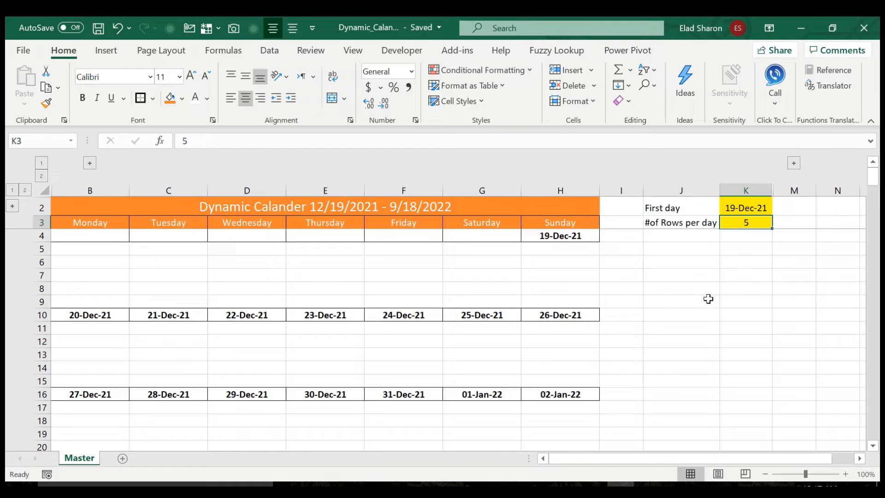
left_click(745, 207)
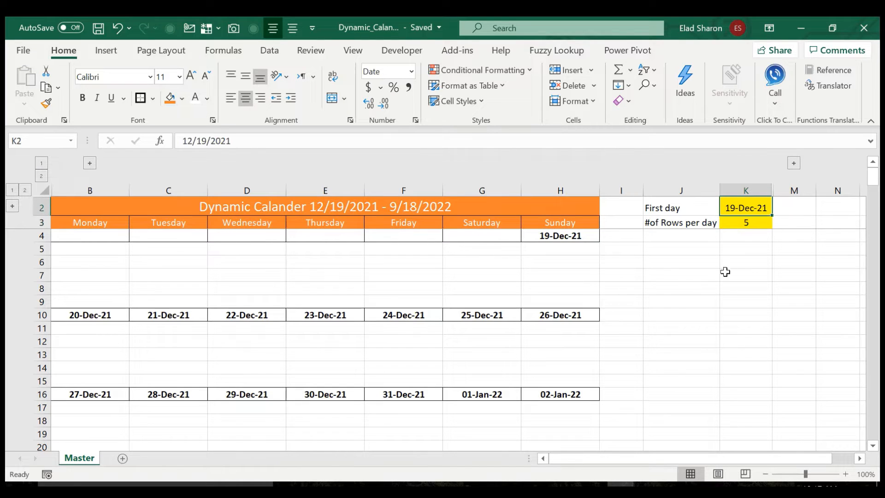
left_click(746, 222)
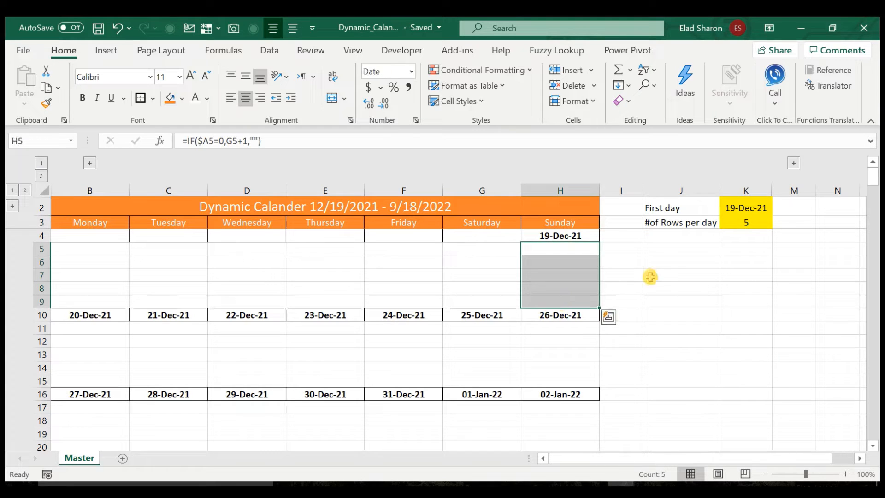
left_click(745, 207)
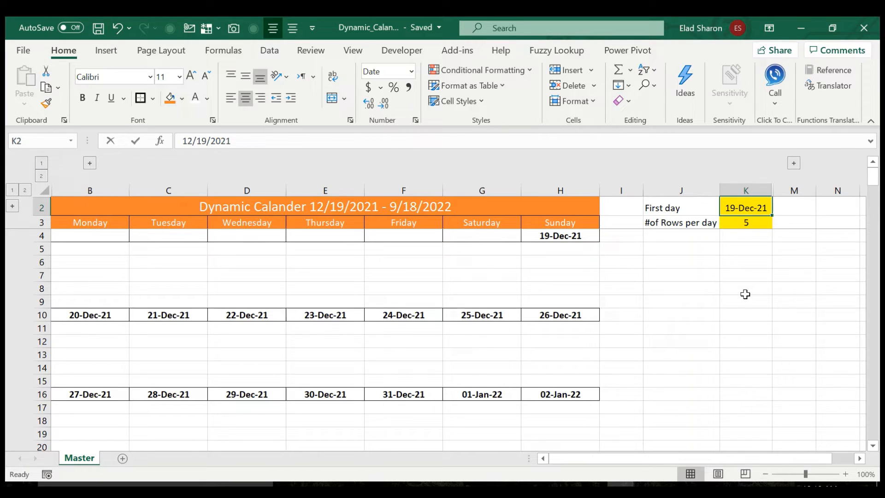
type("1/1/22")
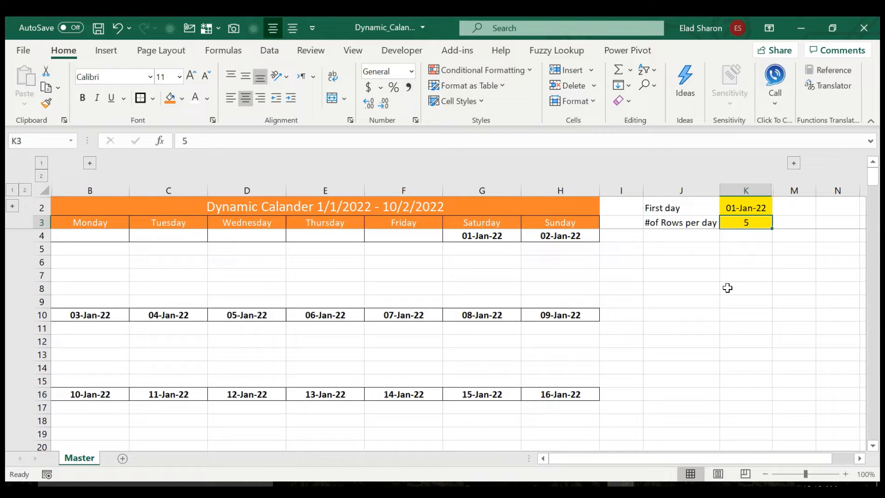
mouse_move(742, 269)
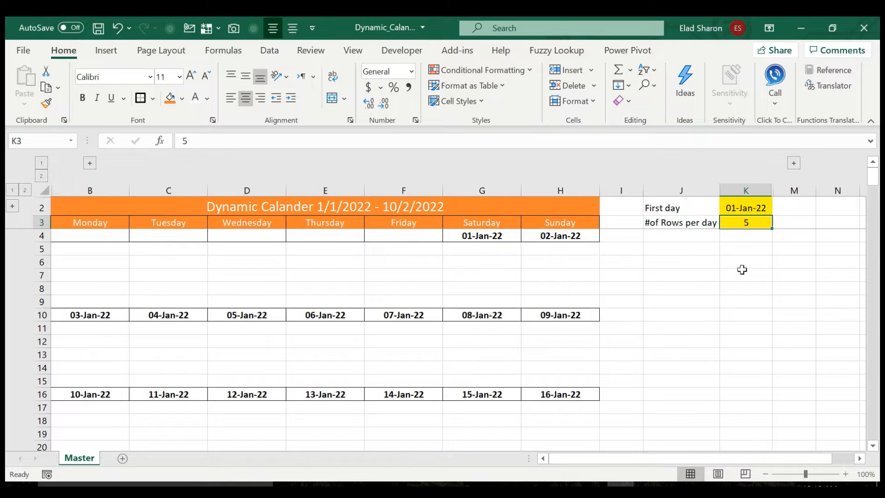
- Try 3 and 10 rows per day, then settle on 6 in K3
type("3")
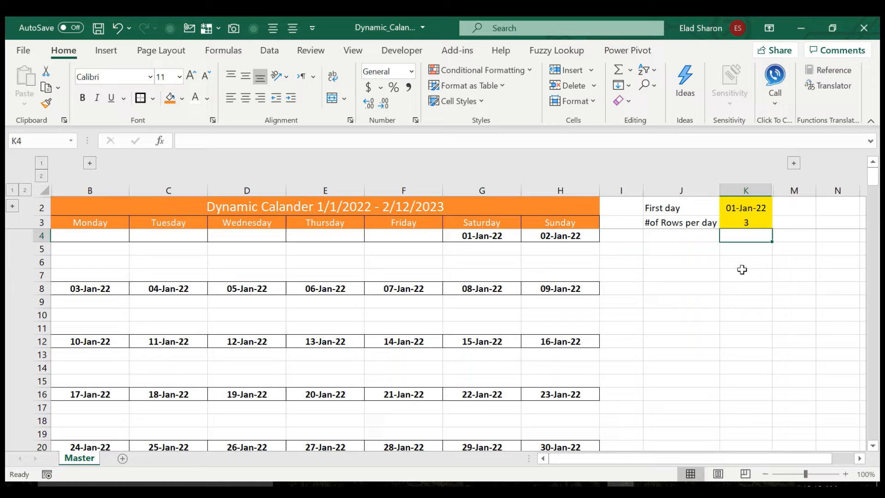
left_click(745, 222)
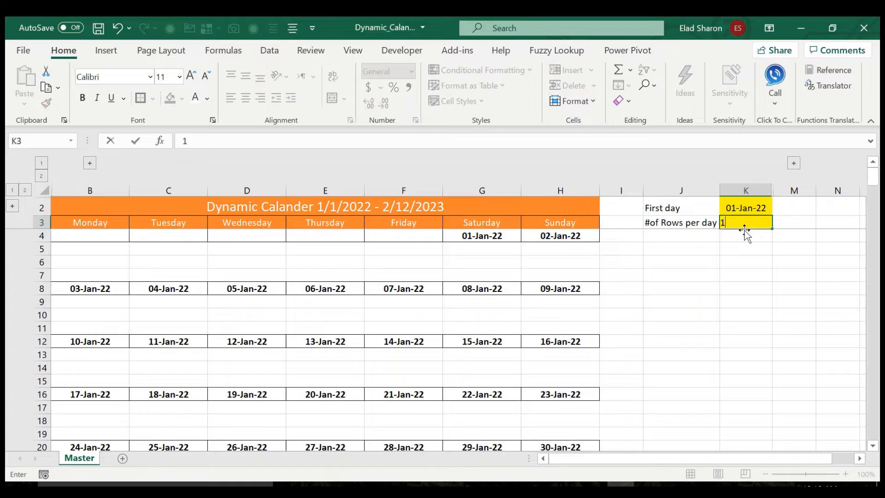
type("10")
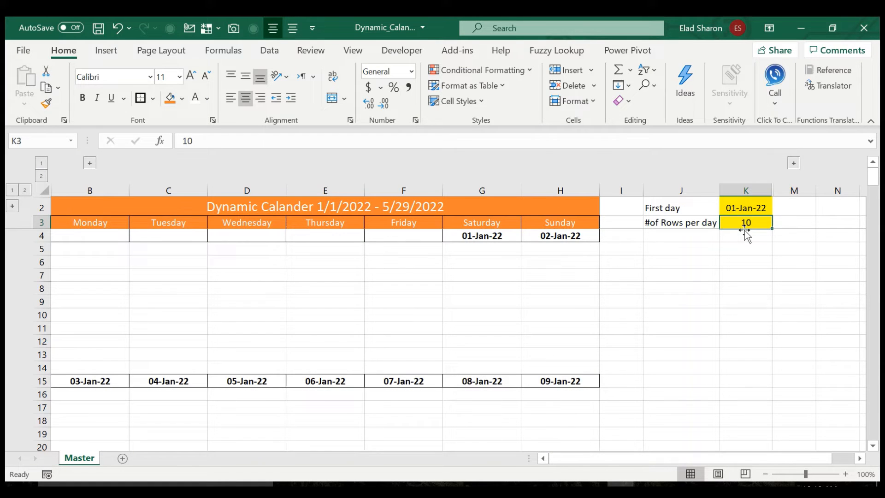
type("6")
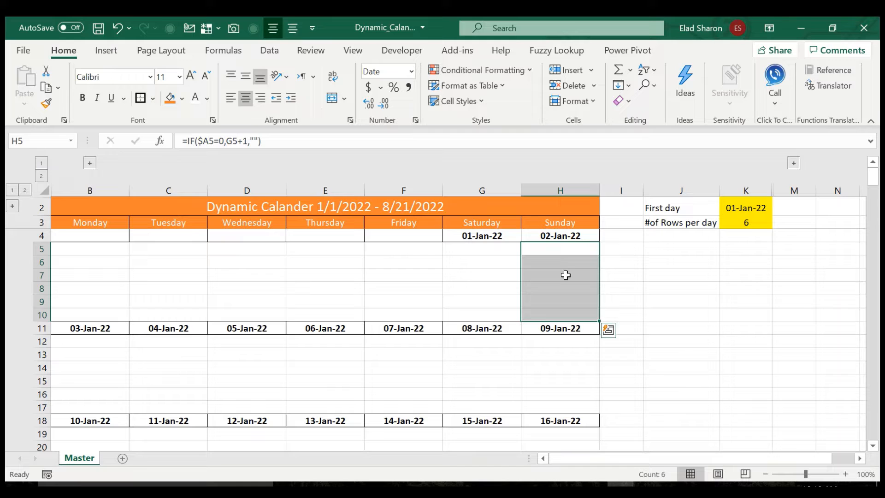
mouse_move(524, 274)
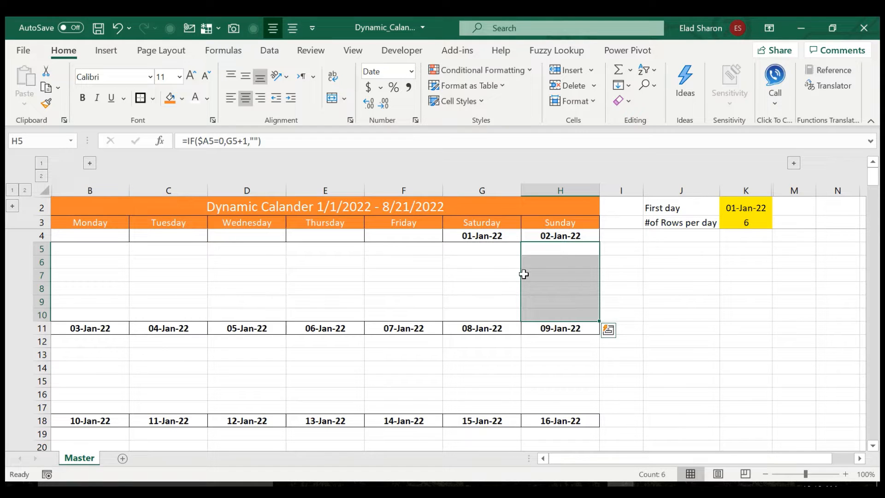
mouse_move(557, 280)
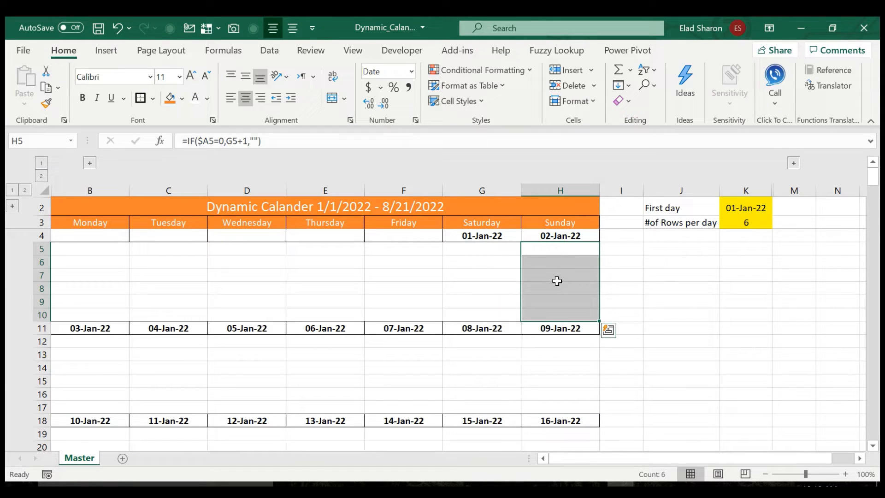
left_click(746, 222)
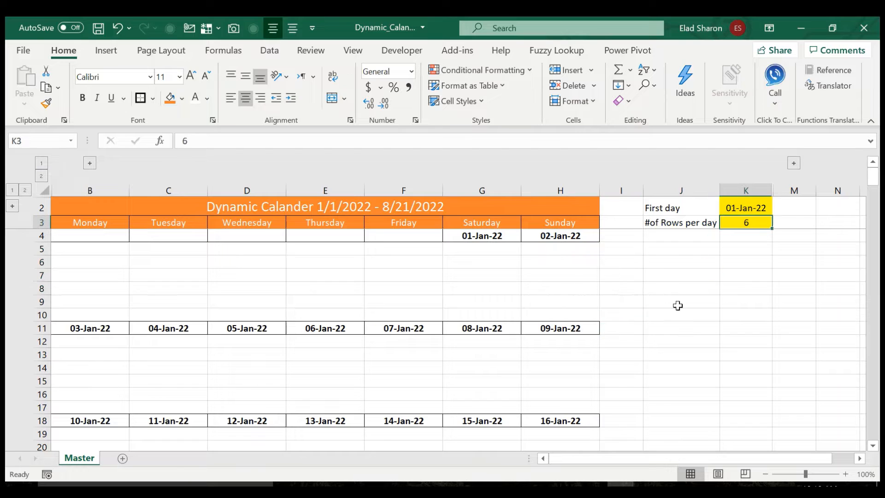
mouse_move(560, 282)
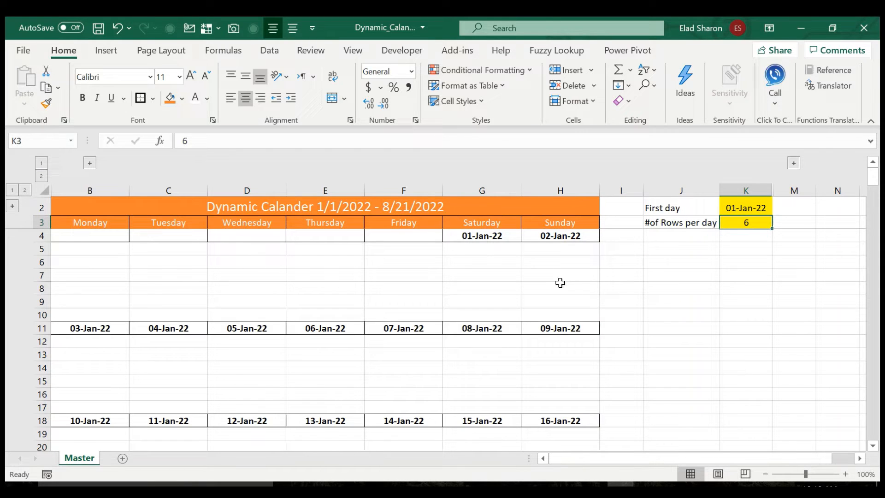
mouse_move(288, 251)
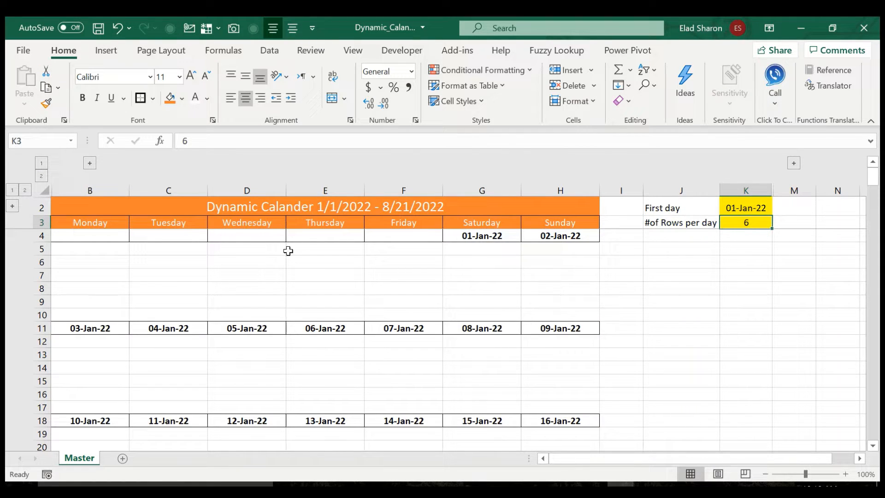
mouse_move(384, 204)
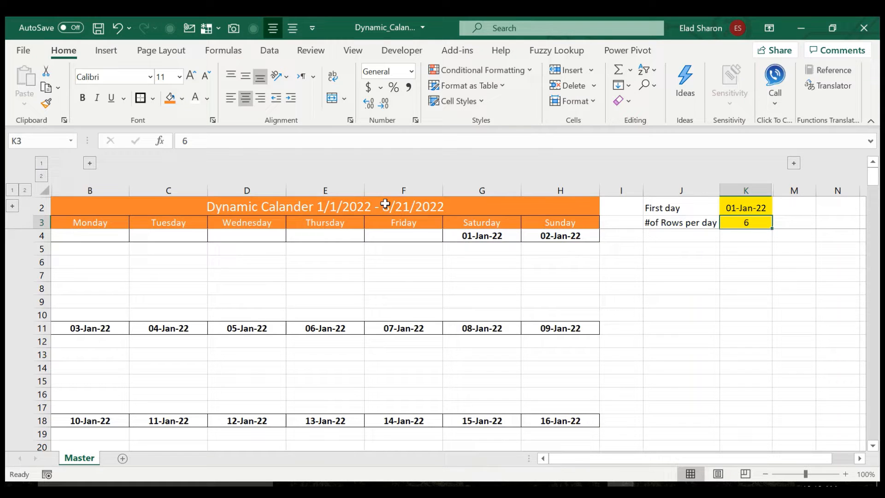
left_click(324, 206)
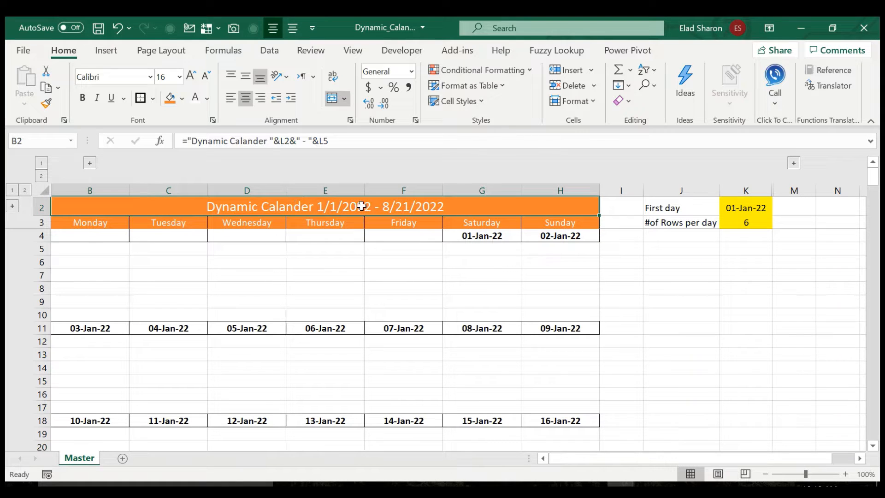
left_click(403, 275)
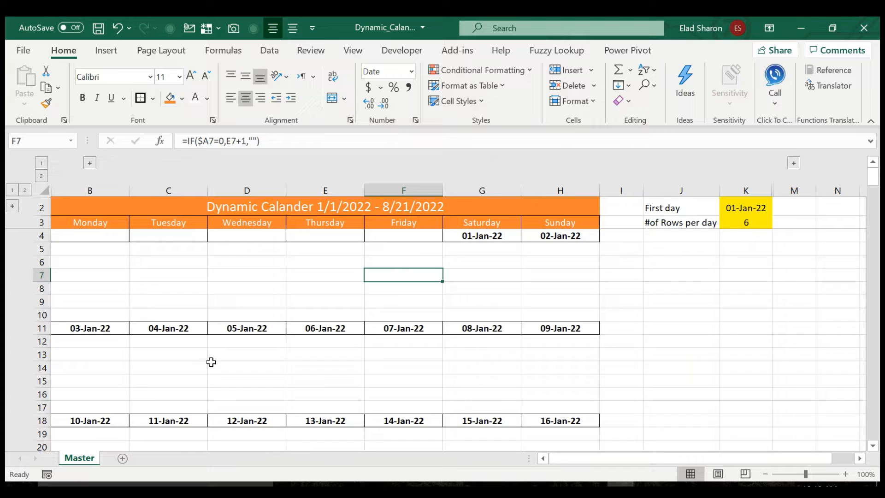
scroll("down", 3)
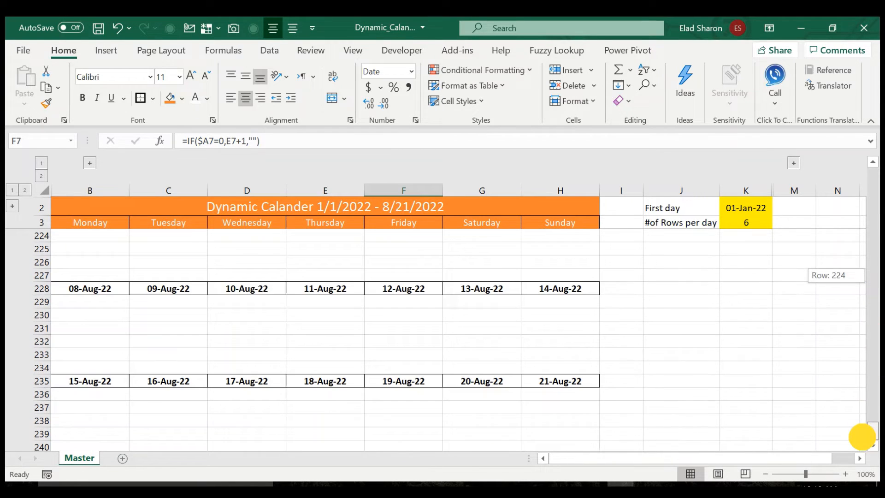
scroll("down", 3)
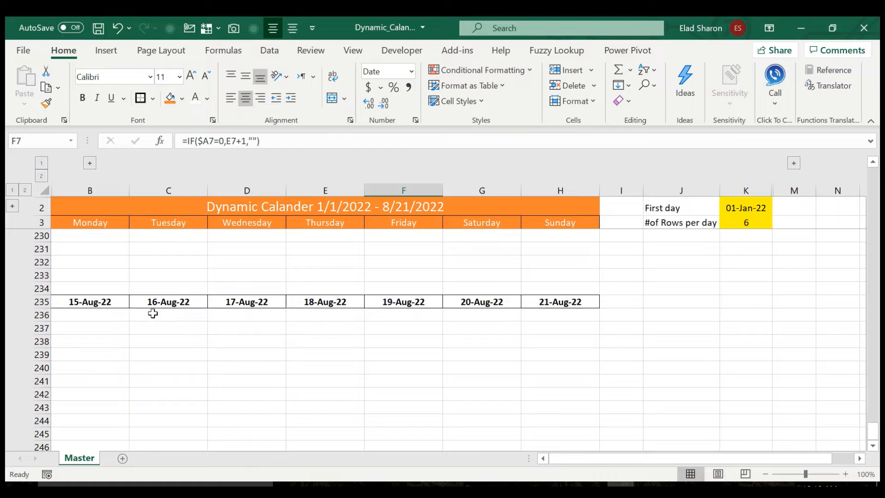
left_click(620, 222)
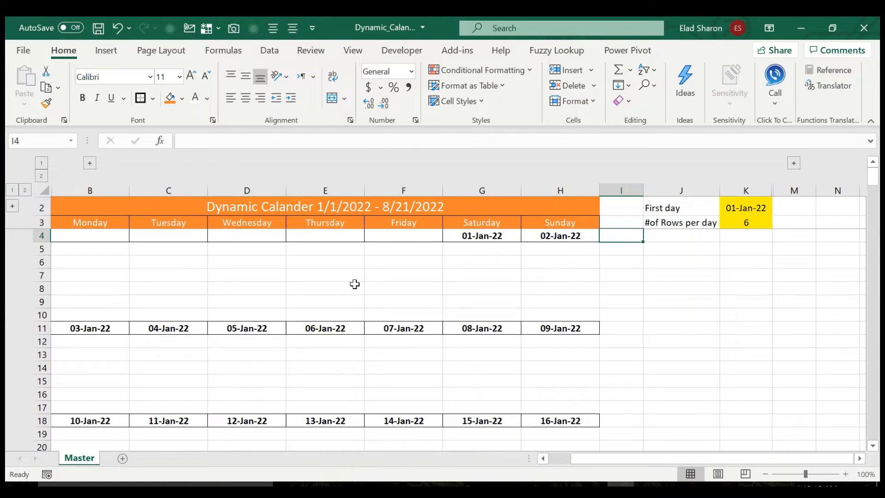
mouse_move(56, 221)
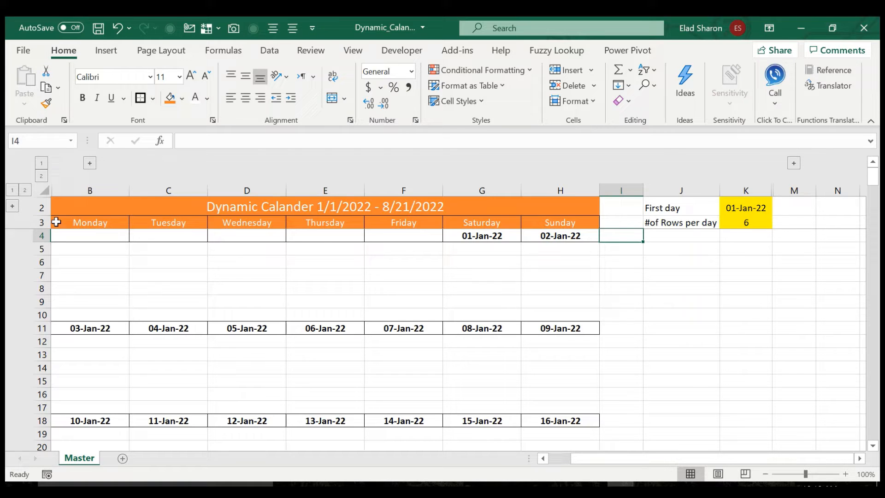
left_click(89, 164)
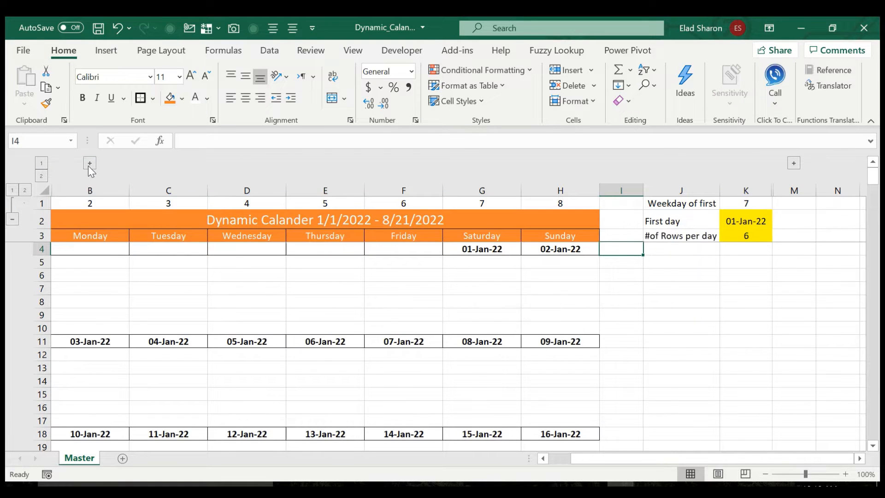
left_click(88, 163)
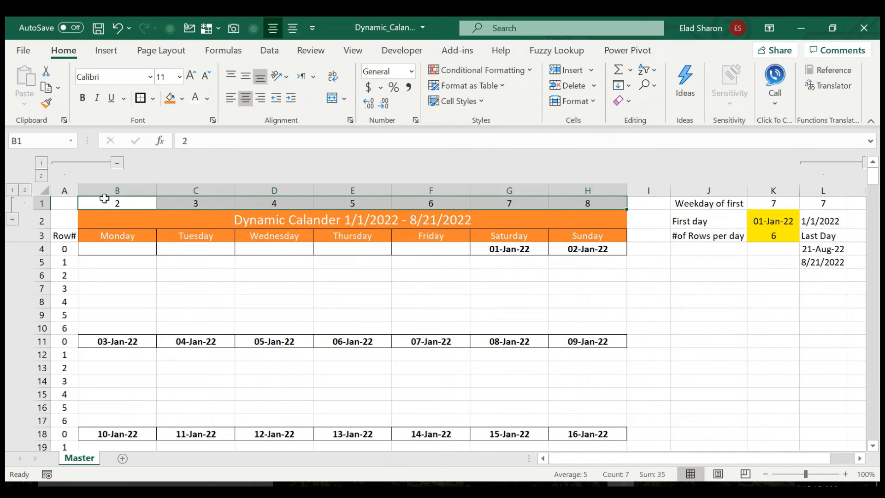
mouse_move(160, 202)
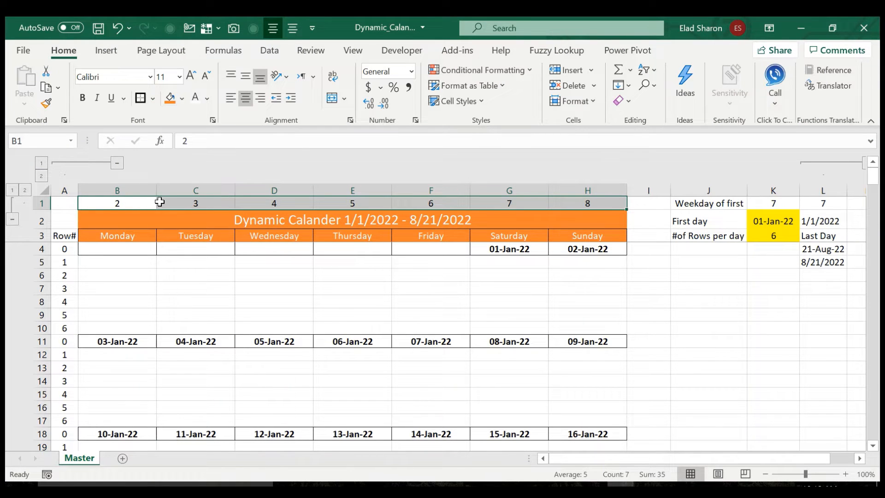
left_click(587, 203)
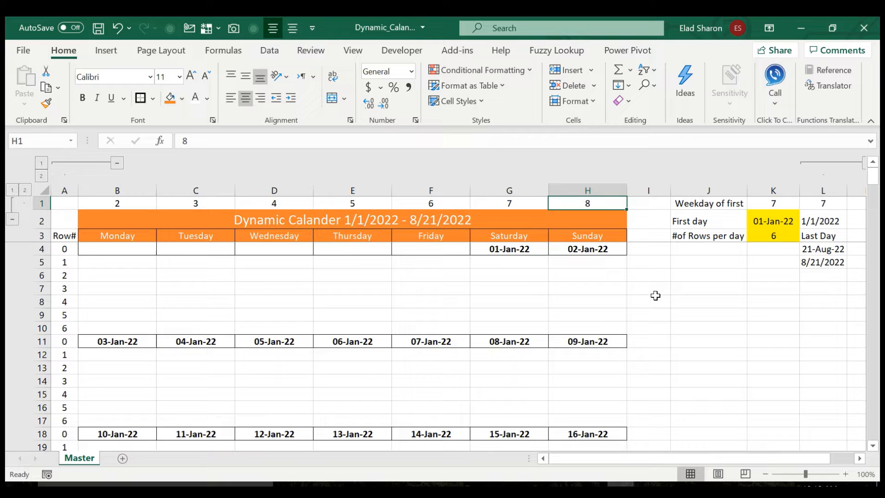
mouse_move(118, 248)
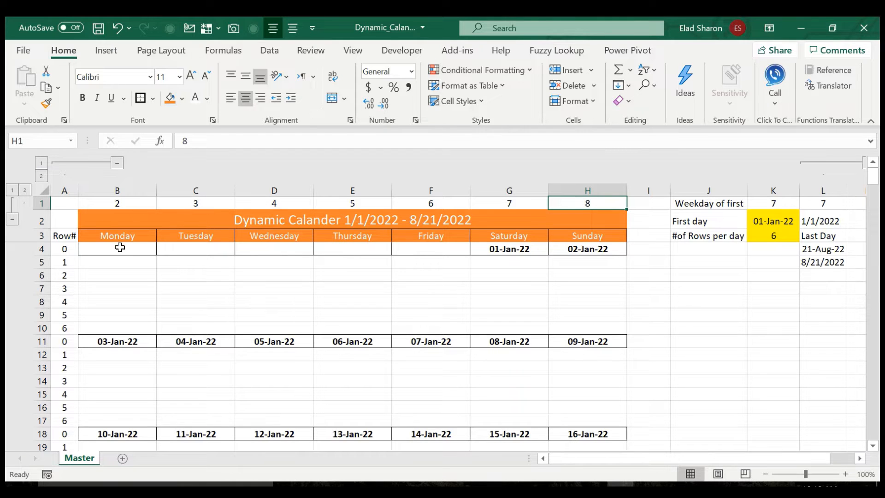
left_click(649, 302)
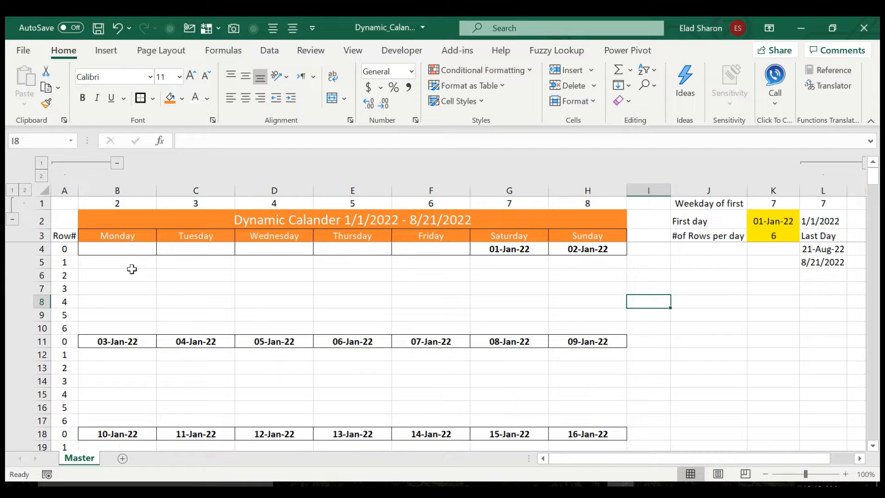
mouse_move(208, 278)
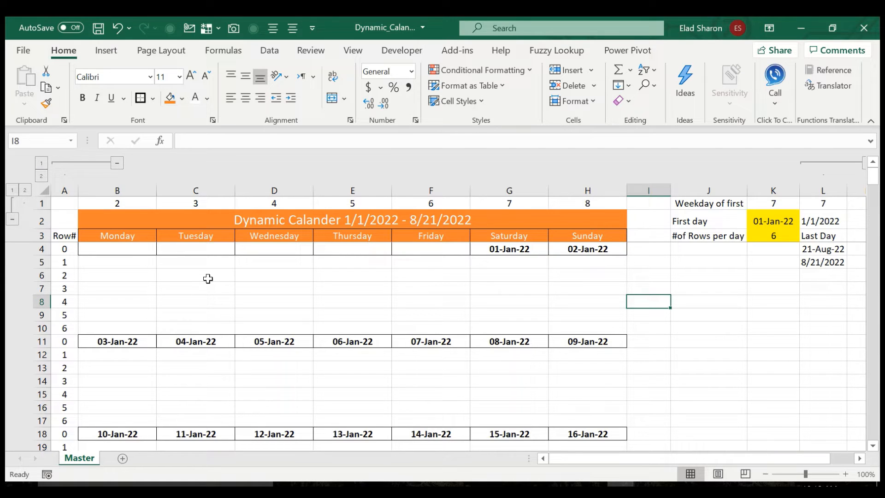
mouse_move(116, 236)
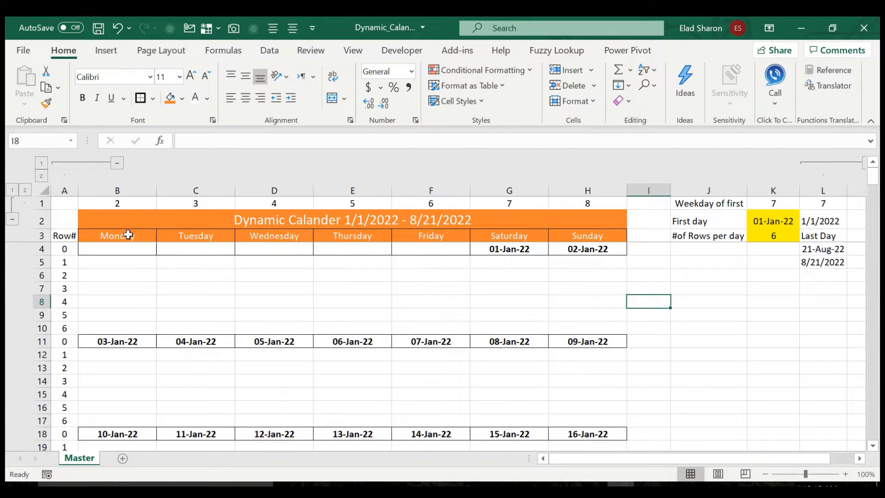
left_click(117, 249)
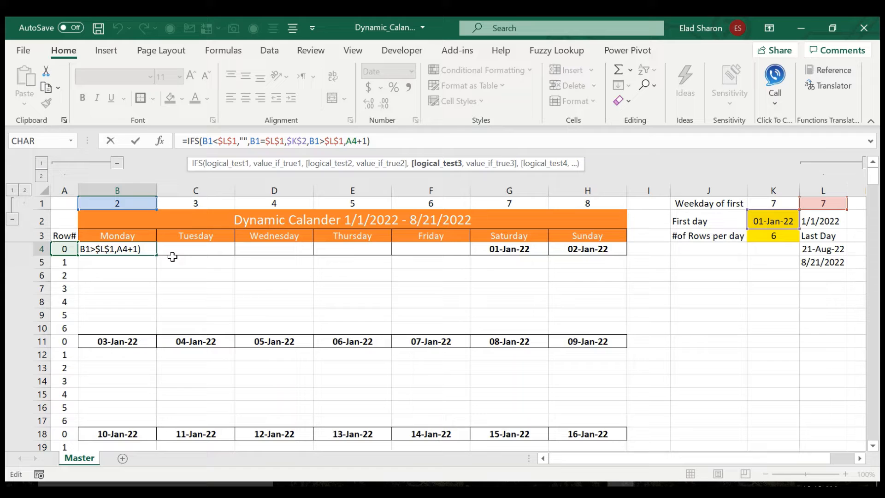
key("Escape")
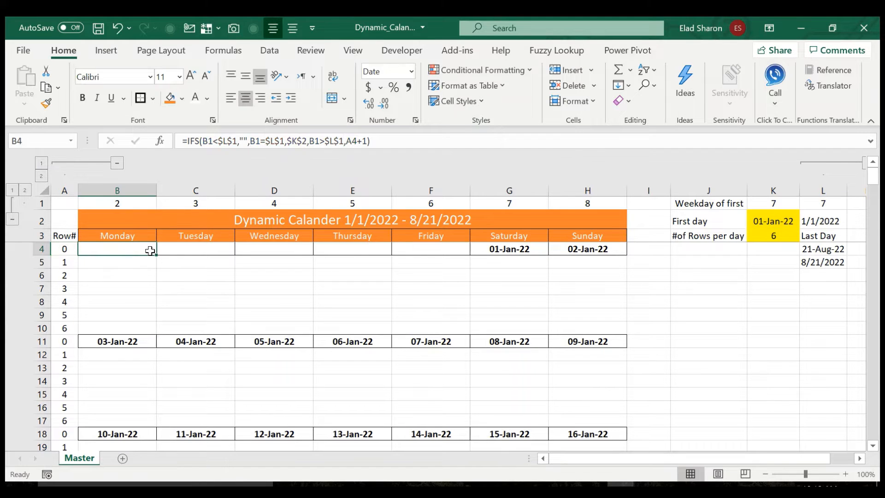
left_click(196, 249)
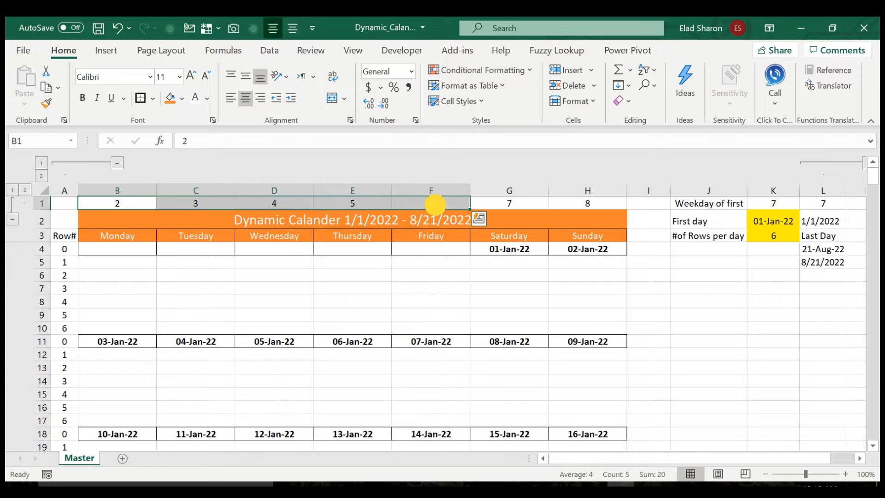
left_click(823, 204)
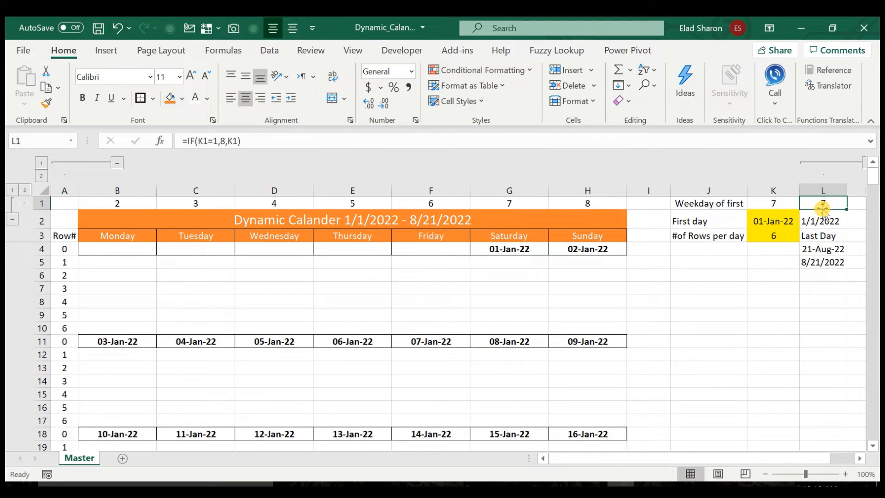
left_click(509, 203)
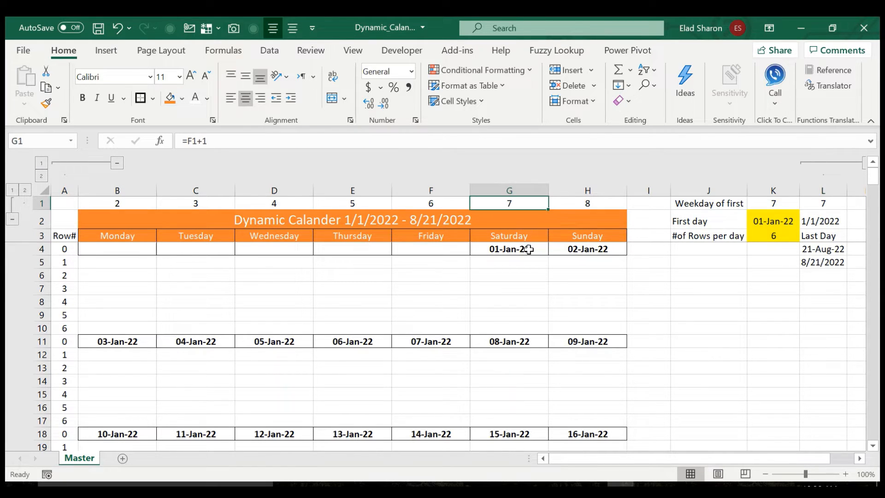
left_click(587, 204)
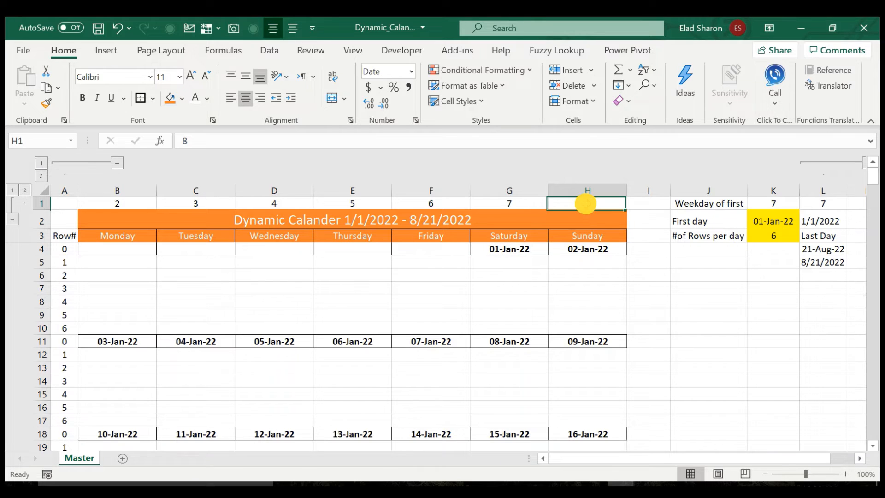
left_click(586, 248)
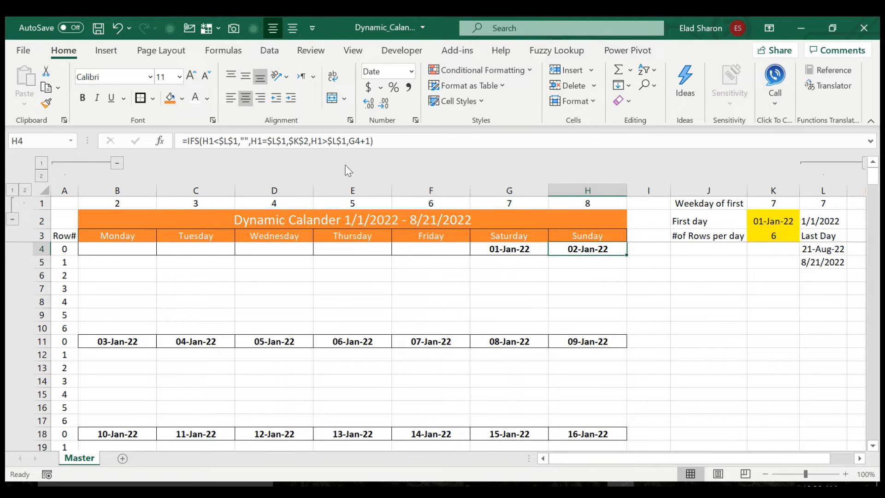
mouse_move(778, 204)
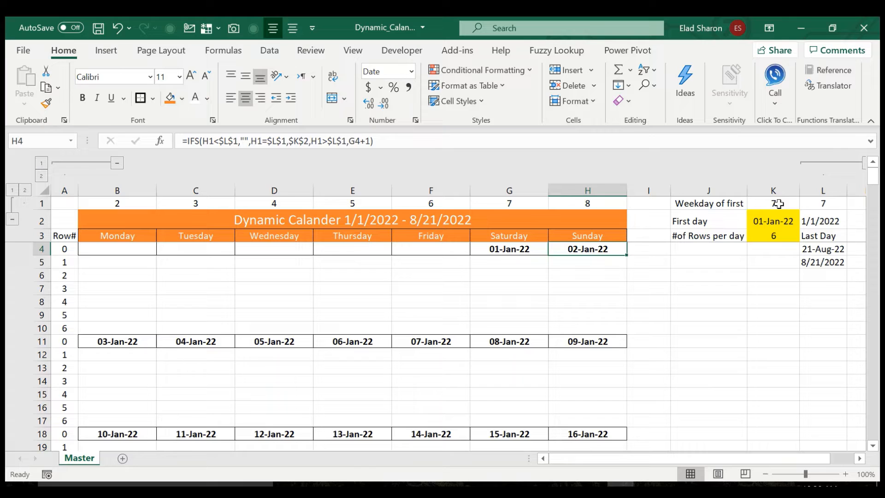
left_click(773, 220)
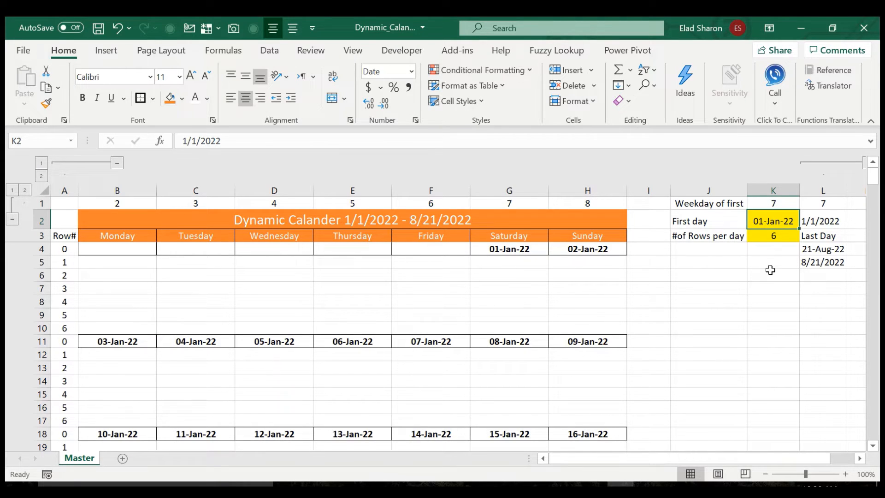
type("1/2/22")
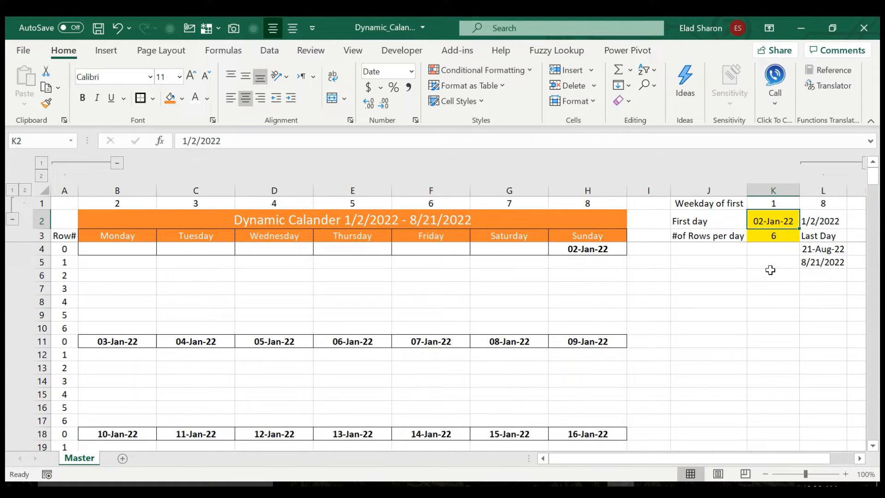
left_click(822, 203)
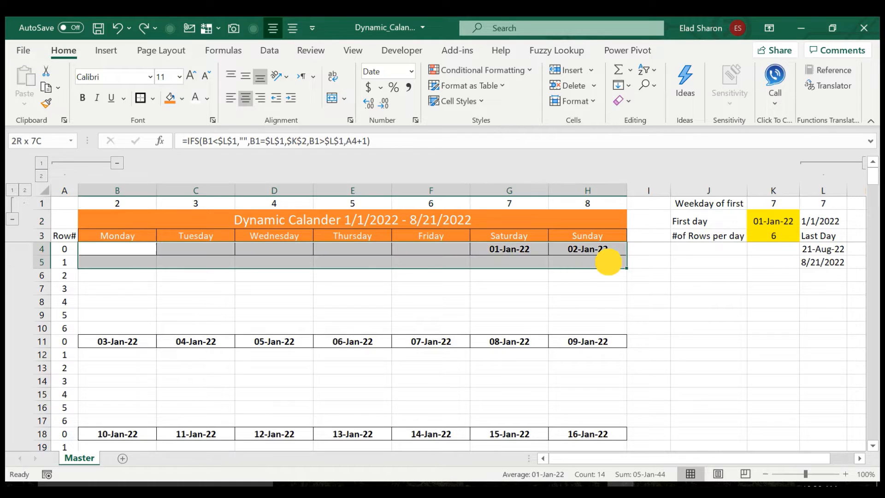
left_click(116, 249)
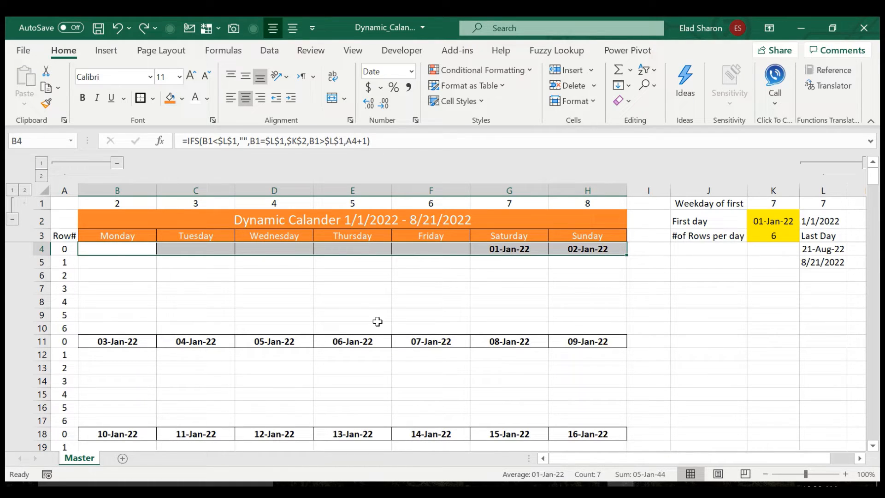
left_click(116, 262)
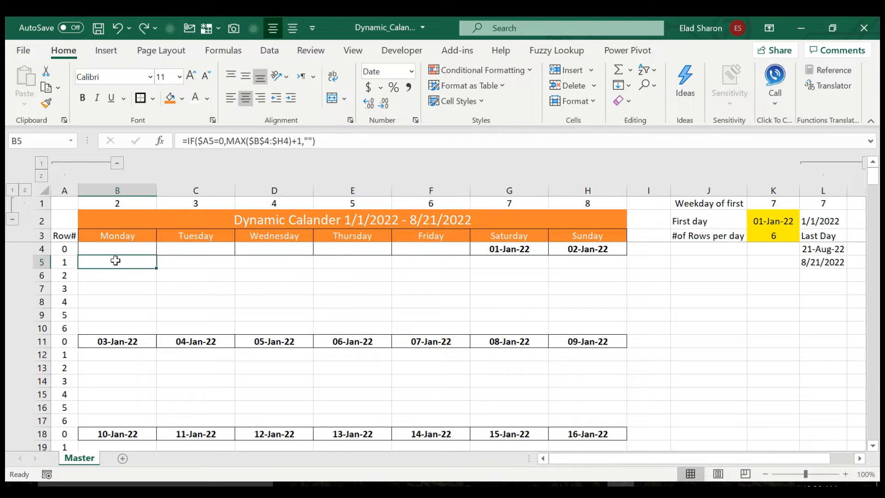
left_click(117, 190)
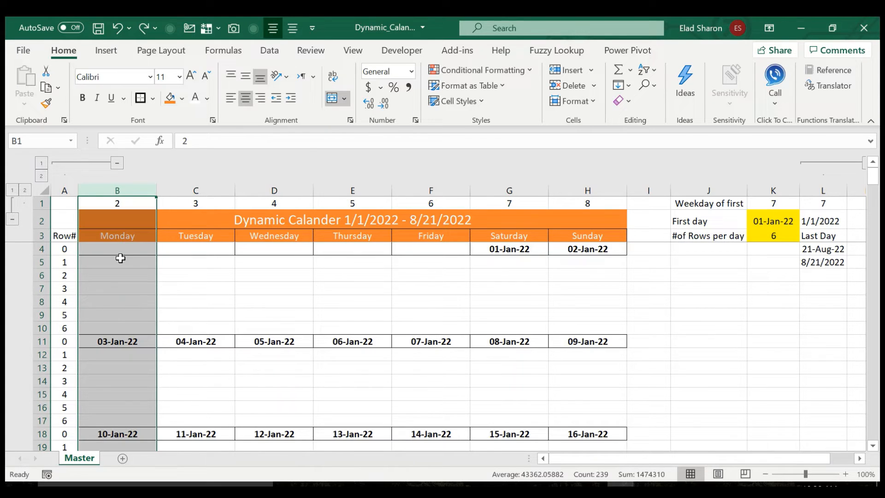
left_click(117, 262)
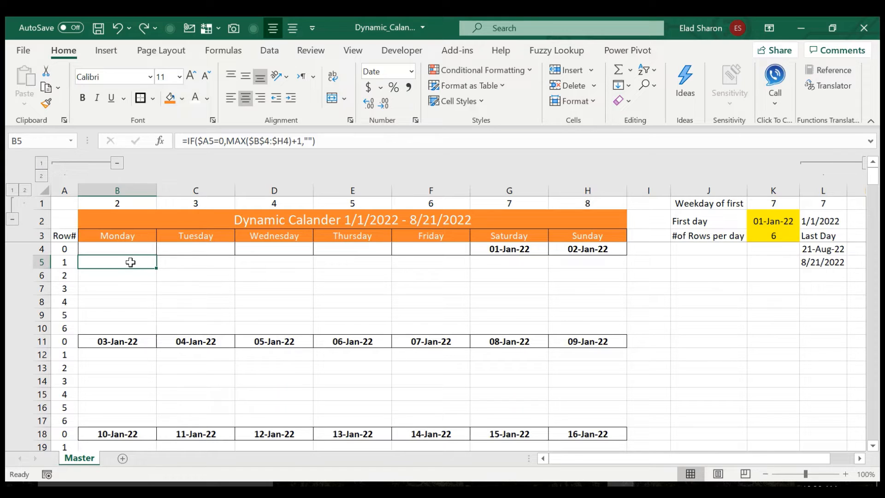
mouse_move(216, 136)
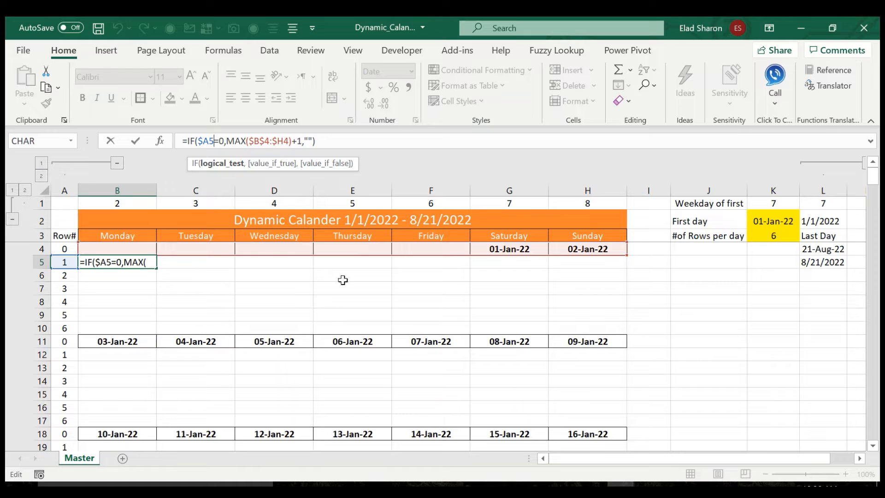
mouse_move(246, 221)
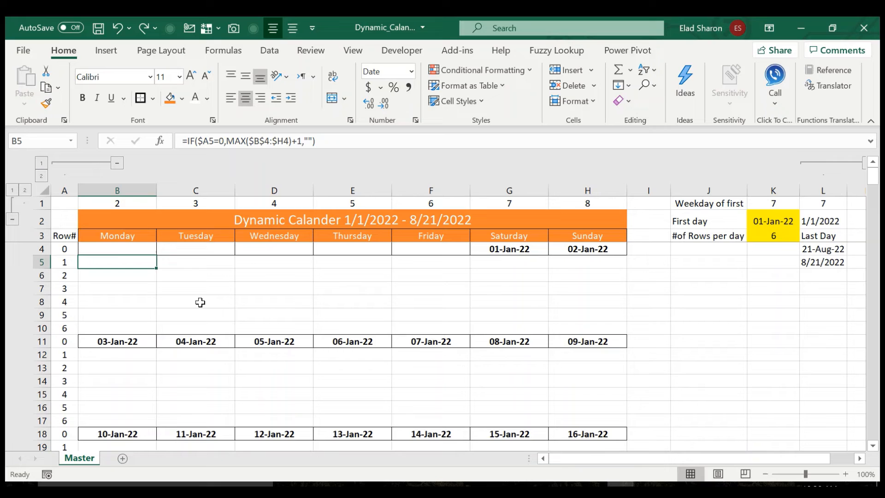
left_click(117, 301)
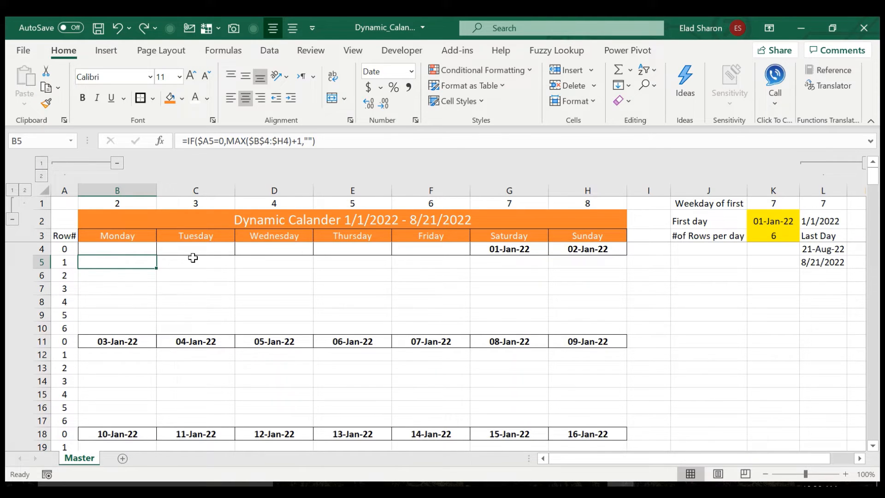
left_click(195, 262)
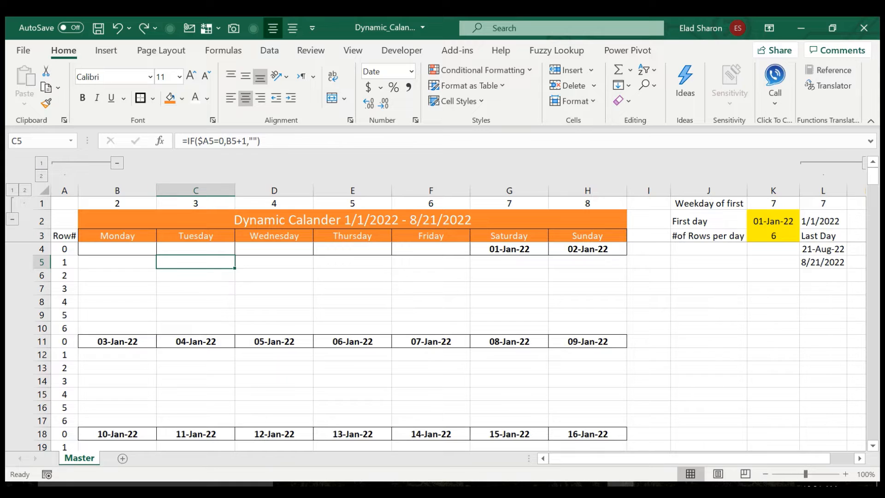
left_click(117, 261)
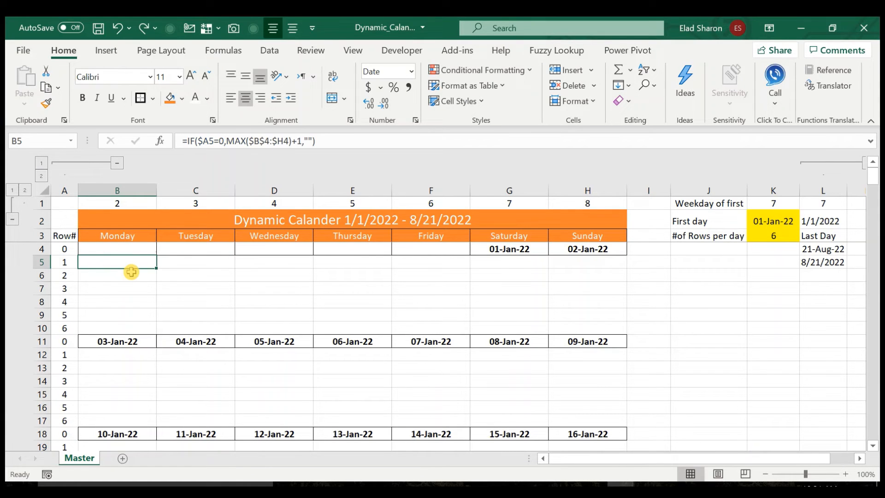
mouse_move(183, 272)
type("=IF($A5=0,B5+1,\"\")")
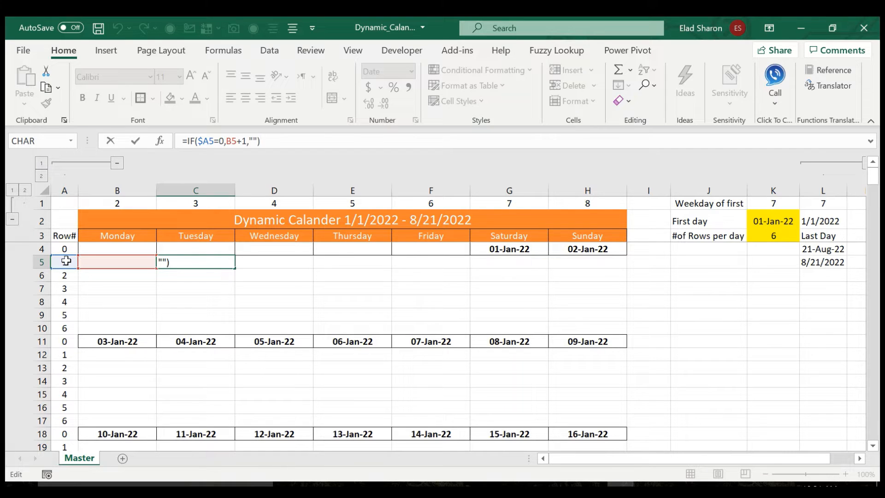
left_click(429, 314)
type("MAX($B$4:$H4")
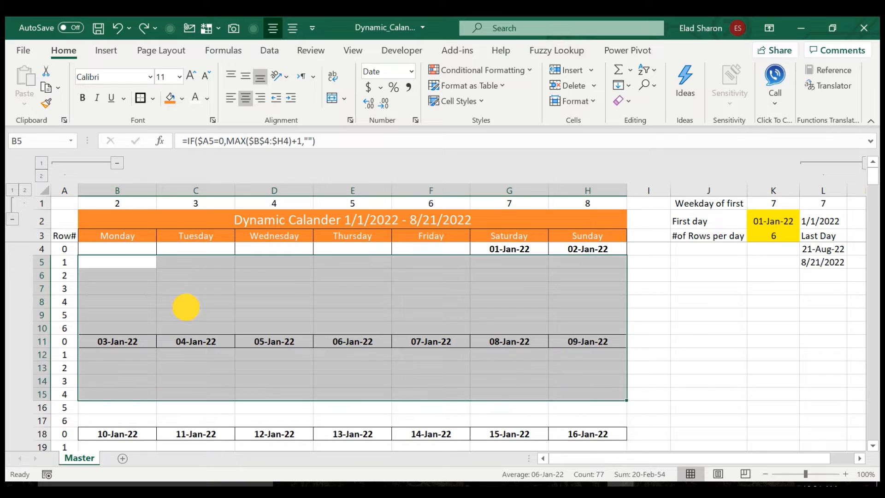
left_click(116, 248)
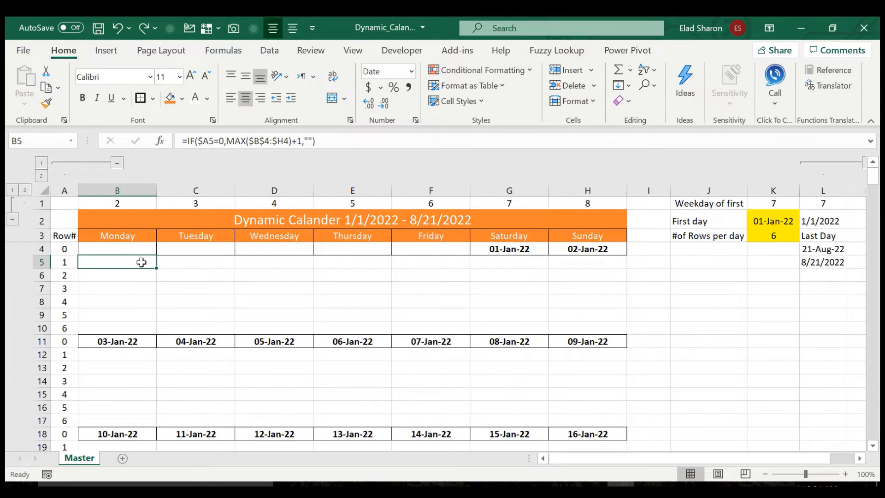
left_click(196, 262)
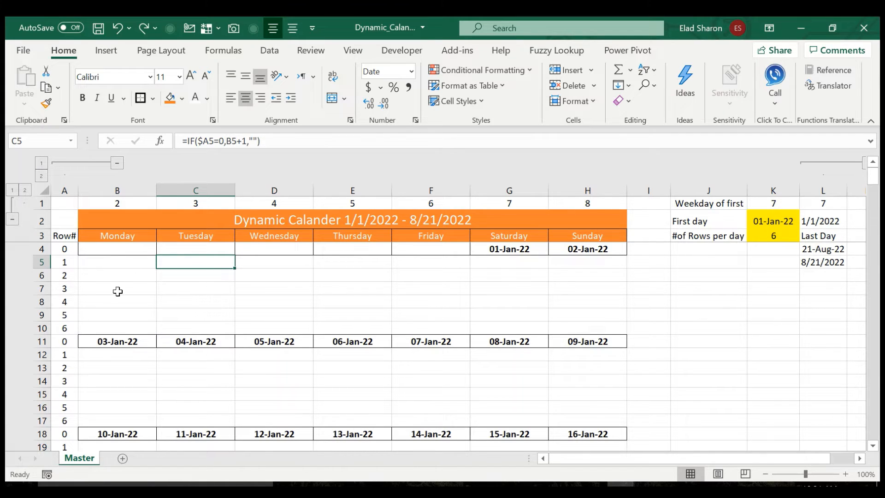
left_click(64, 249)
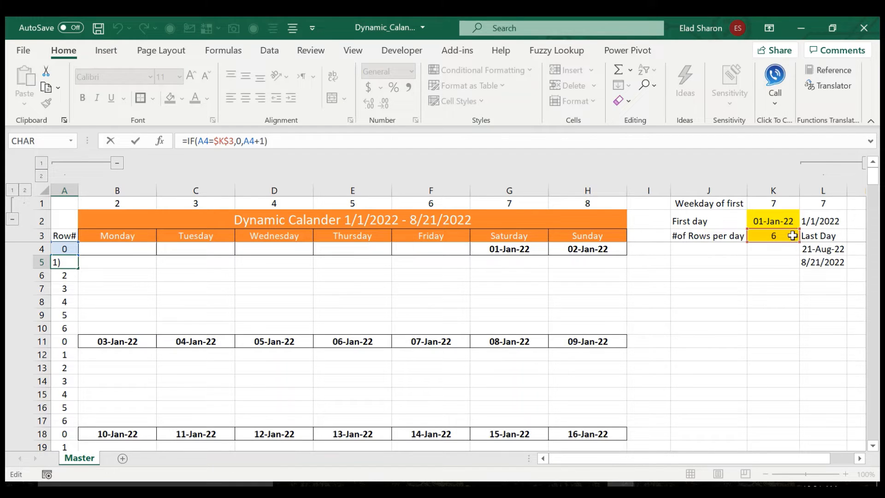
mouse_move(73, 220)
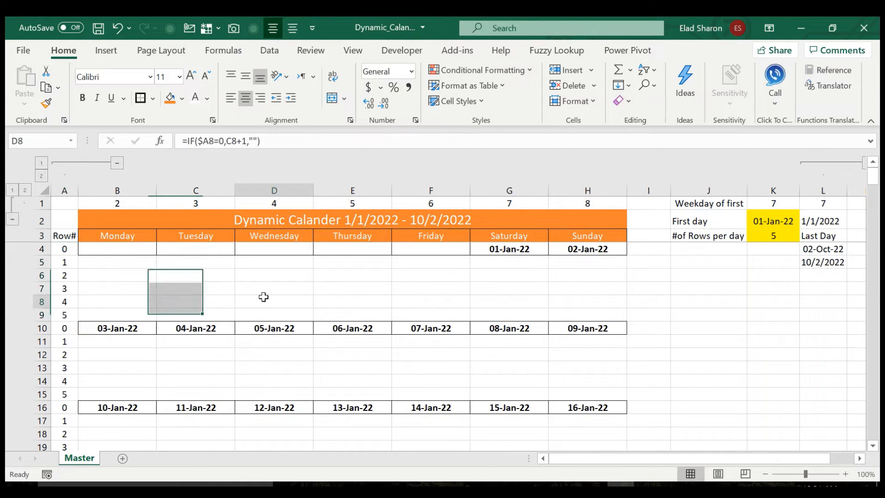
- Inspect the day-number formula in cell D8
left_click(273, 302)
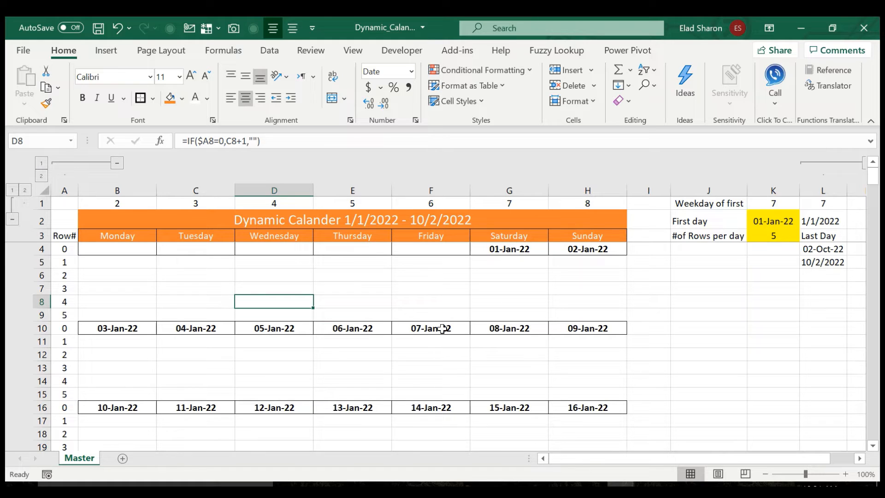
mouse_move(432, 344)
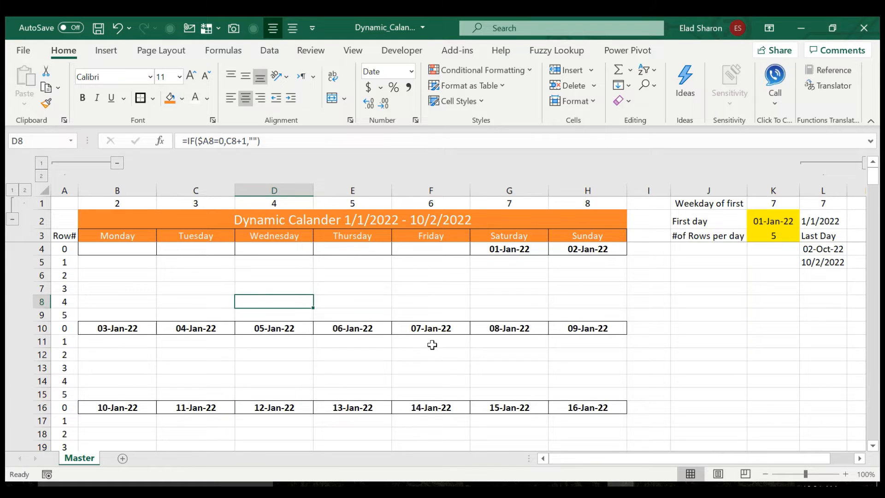
mouse_move(406, 327)
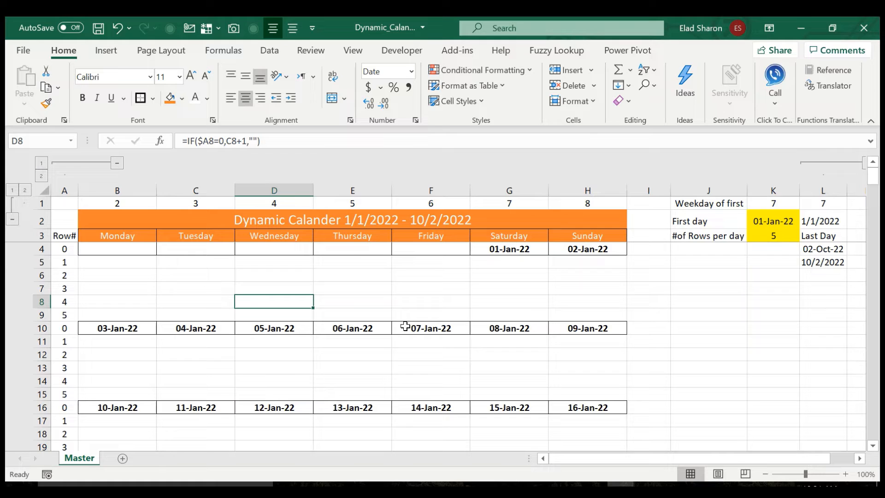
mouse_move(648, 198)
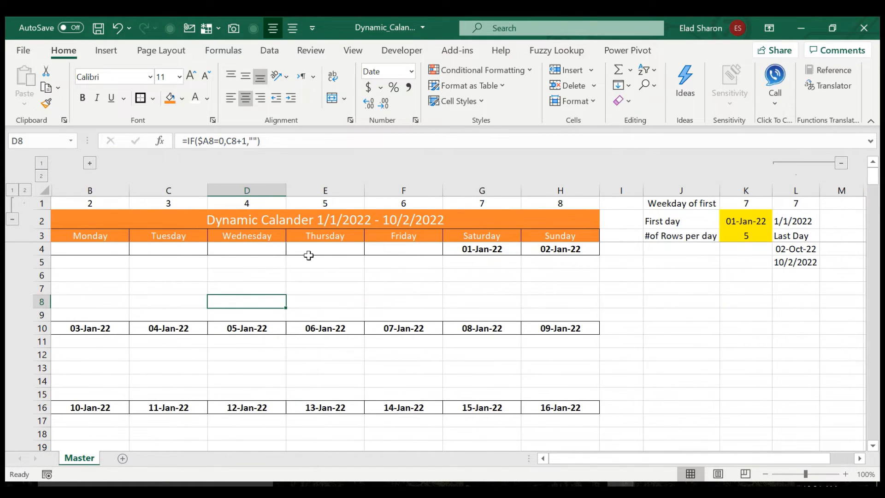
mouse_move(431, 229)
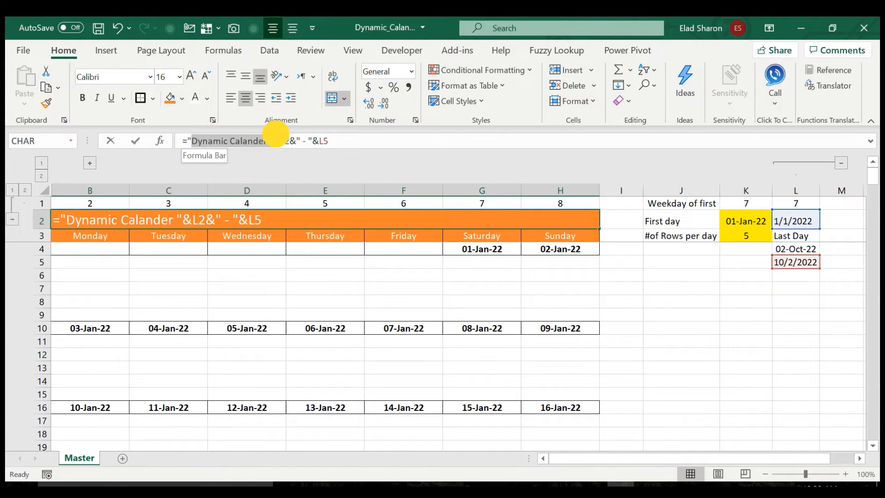
left_click(281, 141)
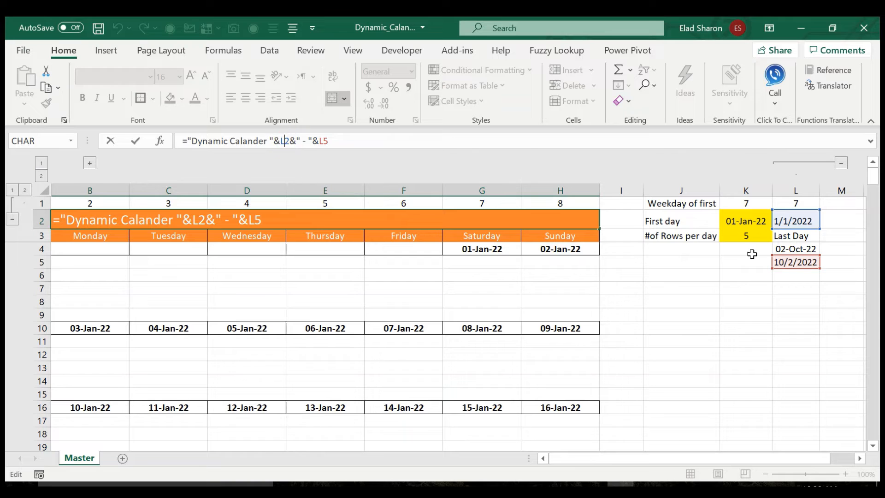
mouse_move(666, 237)
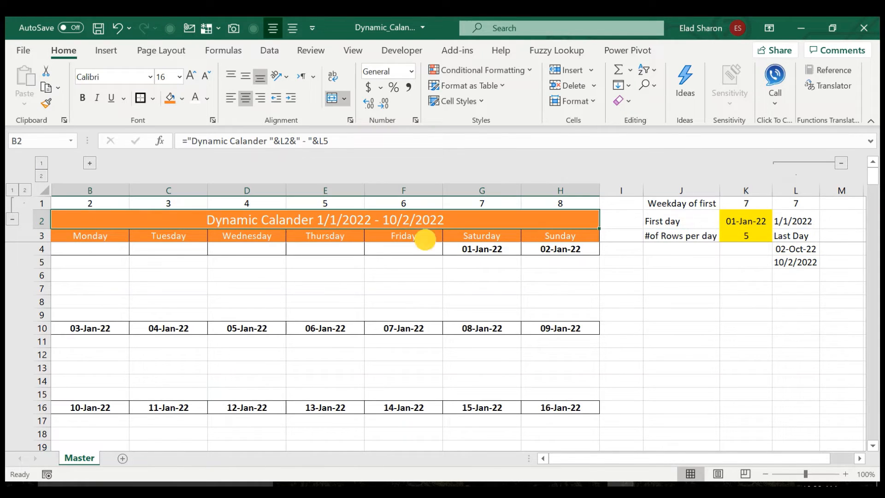
left_click(680, 275)
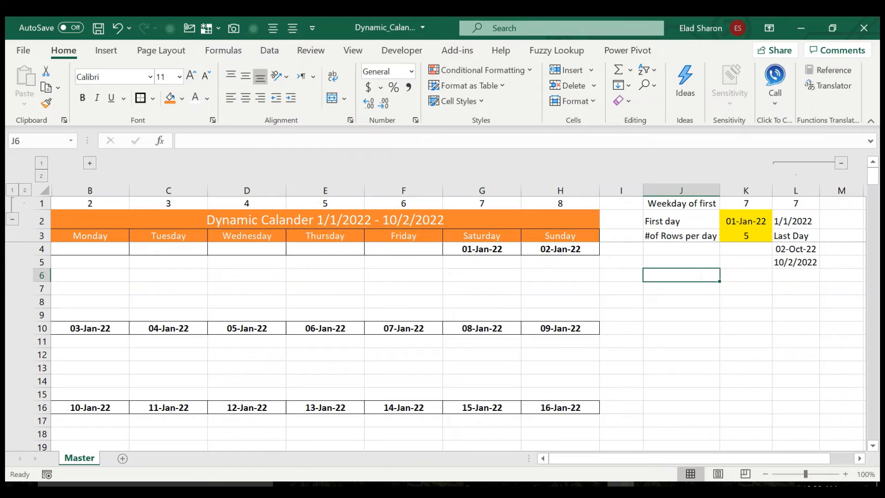
- Type the demo formula ="Dy"&K2 in J6, then clear it
type("=\"Dy")
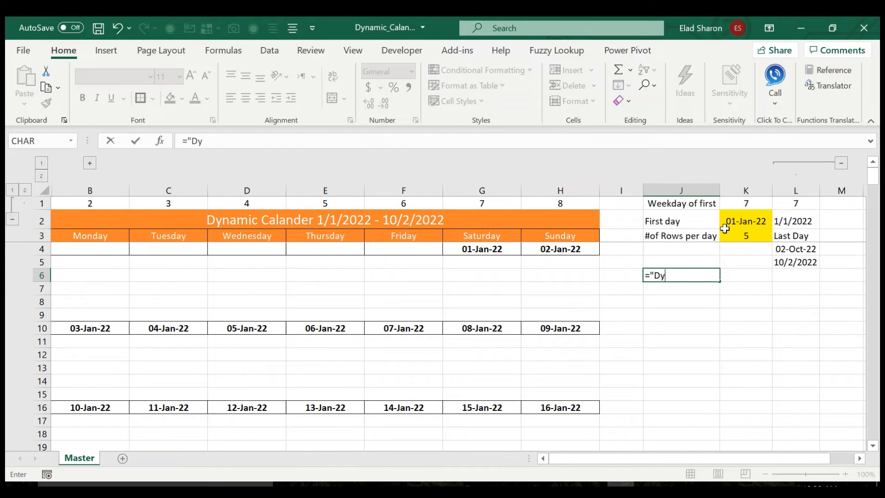
type("&K2")
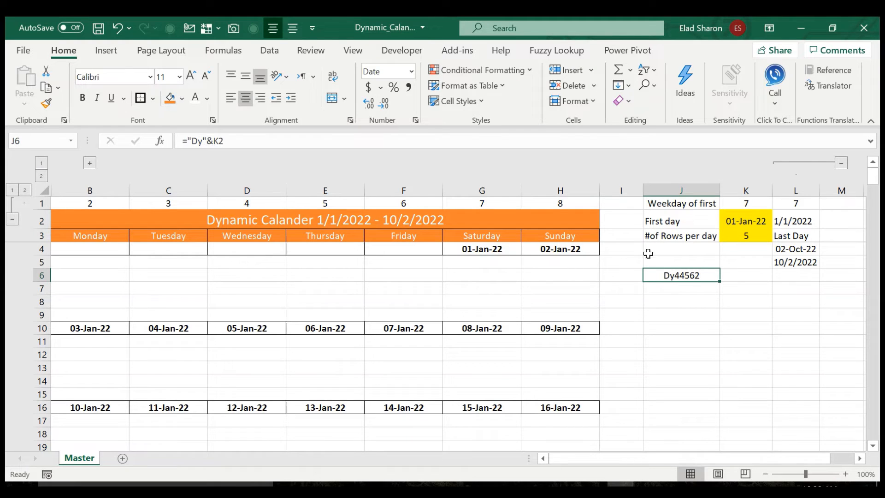
key("Delete")
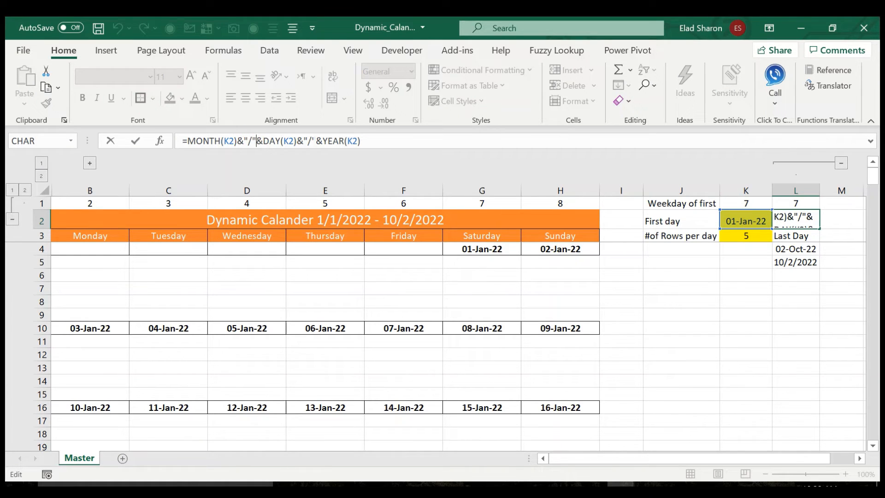
key("Return")
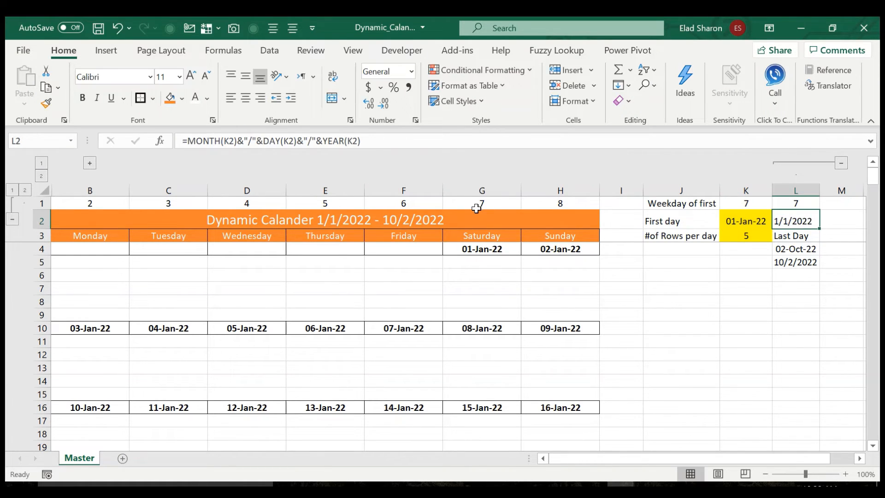
- Review the L4, L5 and title formulas, then unhide the row-number column
left_click(795, 249)
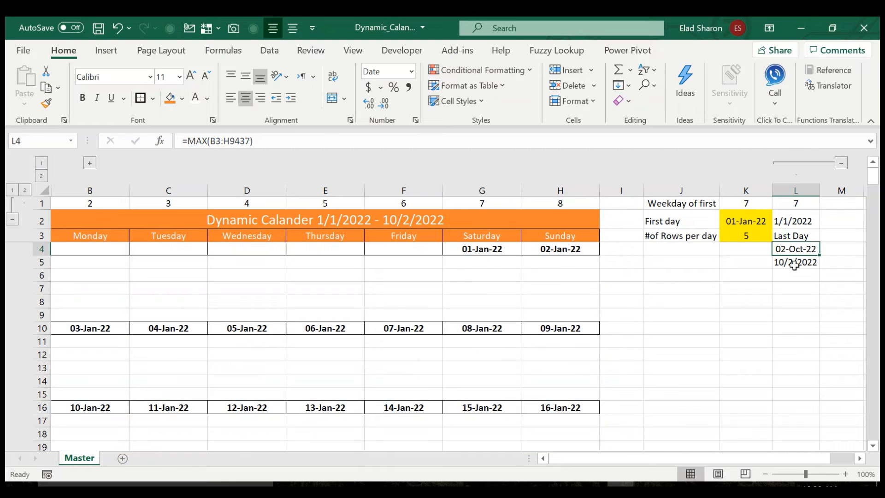
left_click(796, 262)
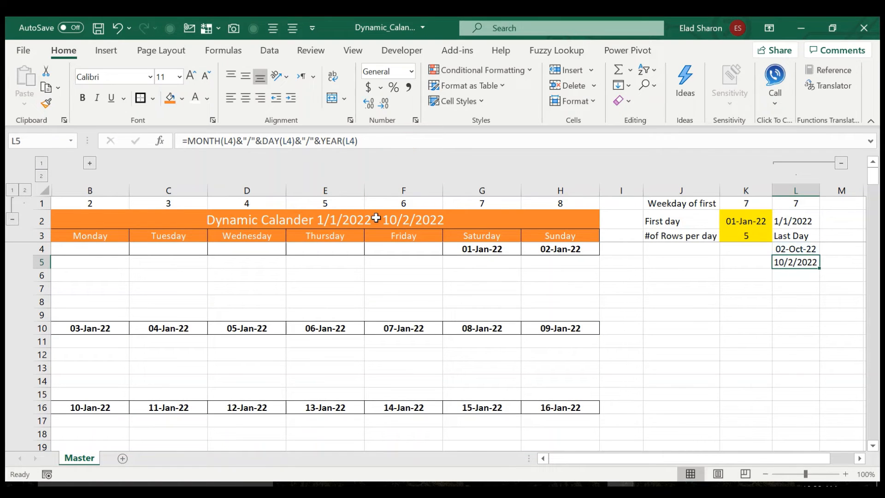
left_click(324, 219)
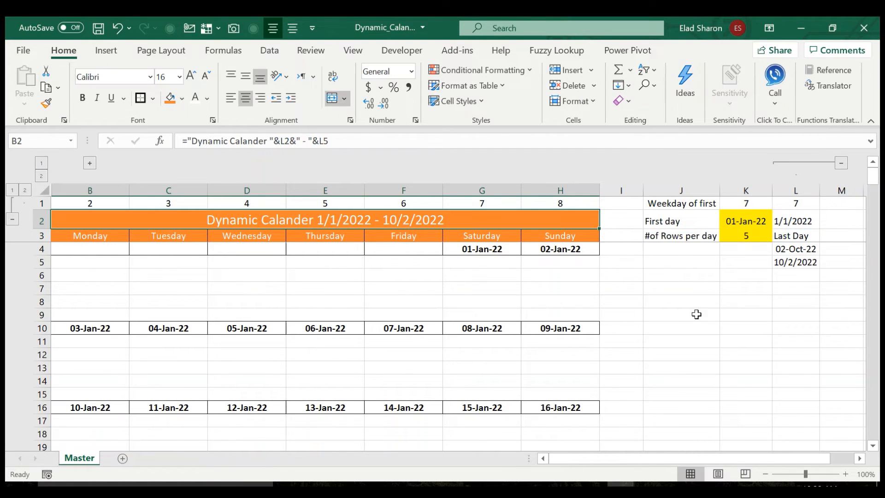
left_click(40, 163)
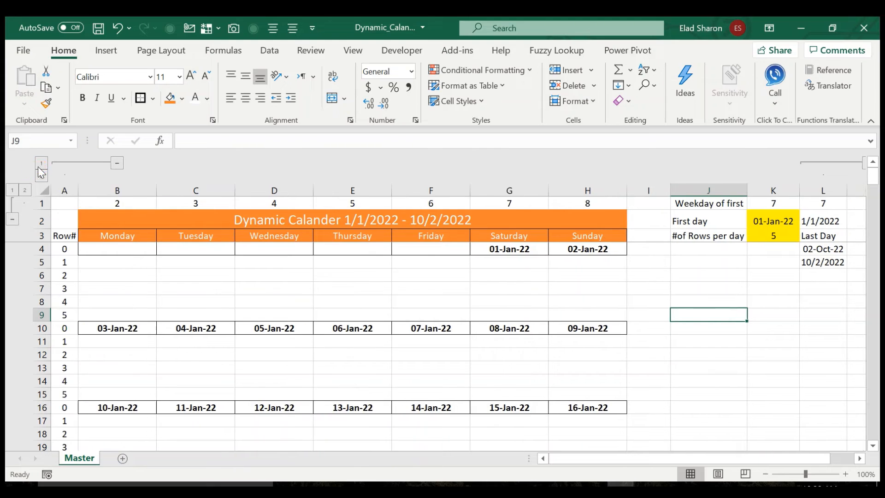
- Fill the final week block in B:H down so the calendar reaches 30-Oct-22
left_click(116, 163)
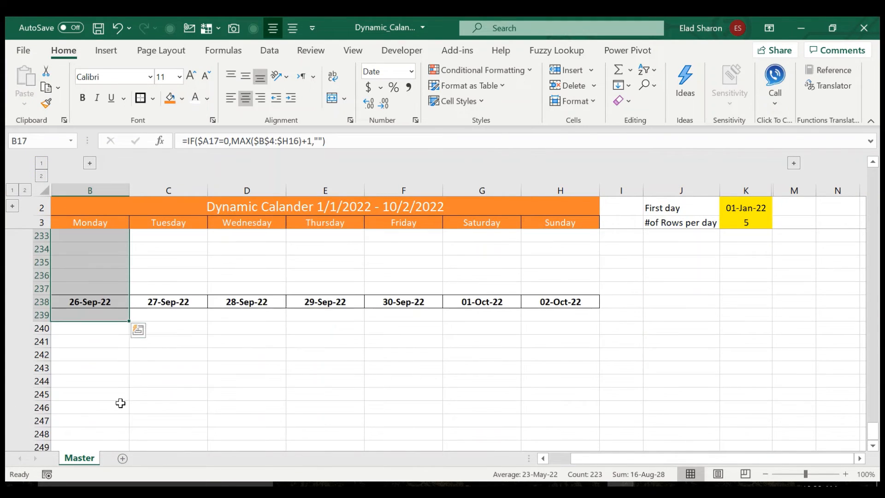
left_click(89, 301)
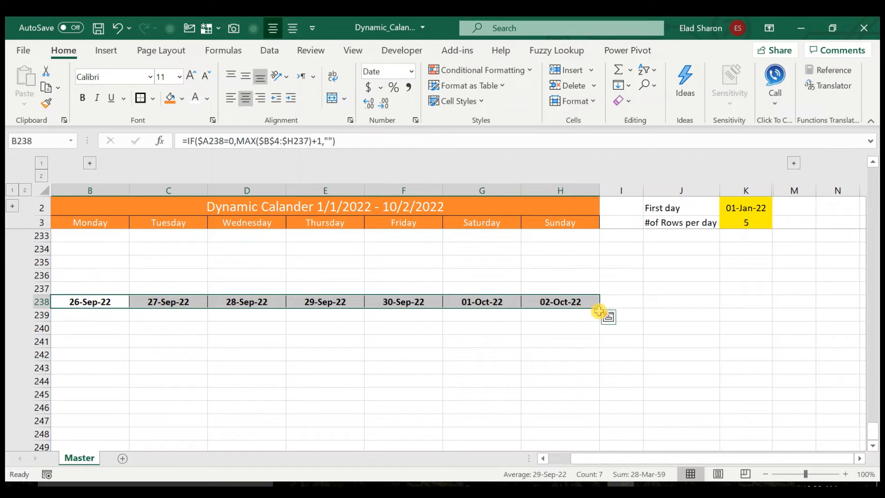
left_click(246, 368)
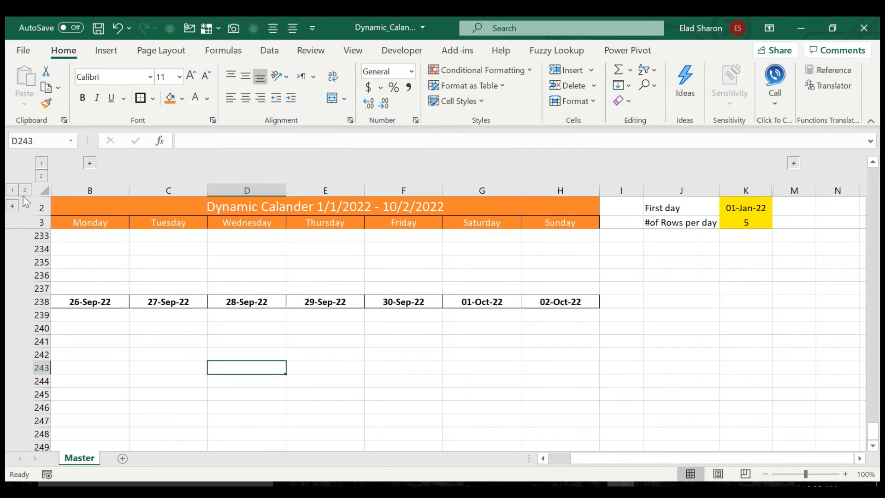
left_click(12, 206)
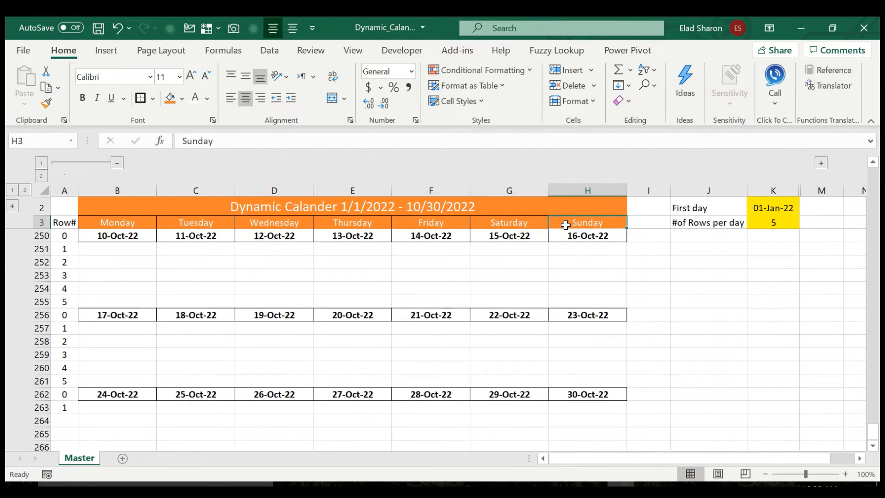
- Change rows per day in K3 to 10
left_click(773, 222)
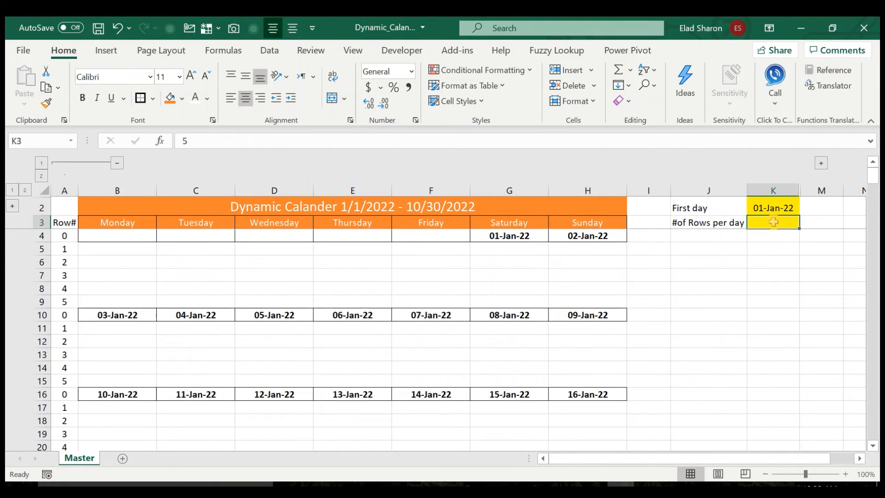
type("10")
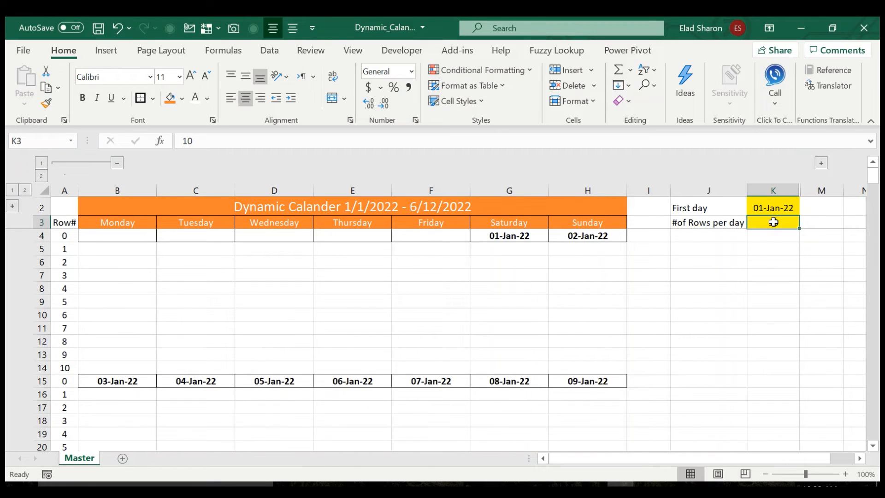
left_click(648, 262)
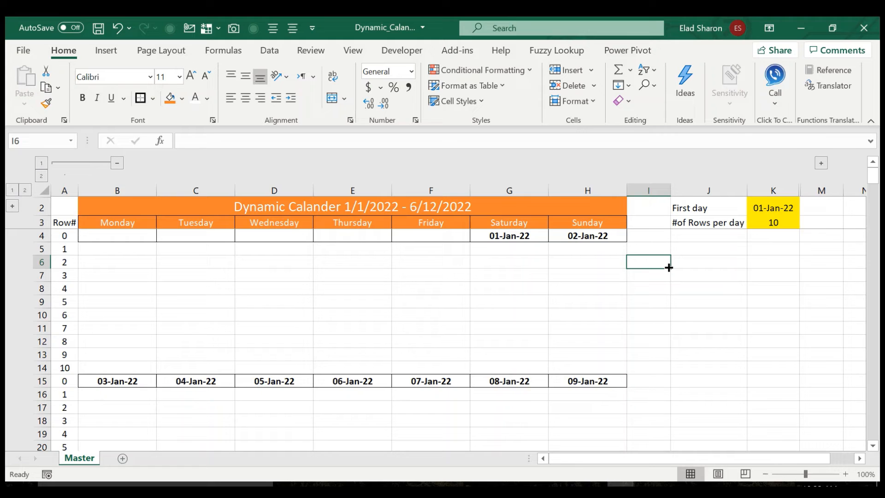
left_click(274, 302)
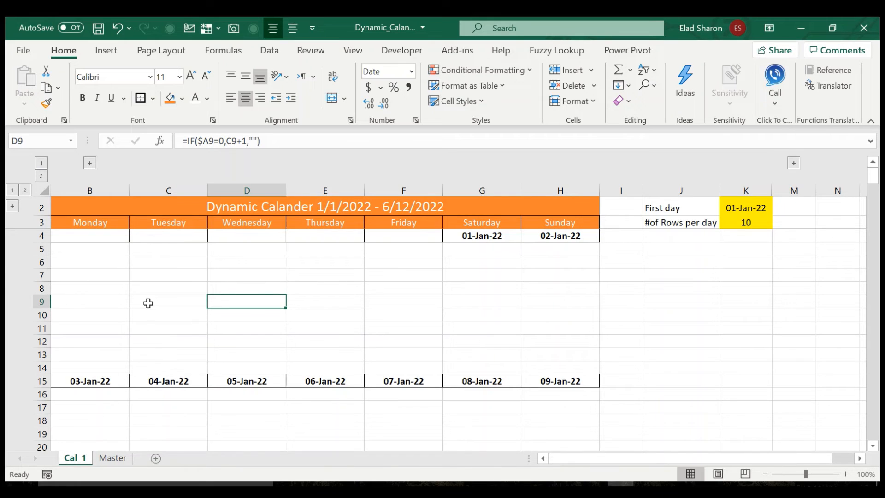
- Enter 'Build data' in B5, '8:00-8:30 test' in C5 and 'Jim meeting' in D6
left_click(89, 248)
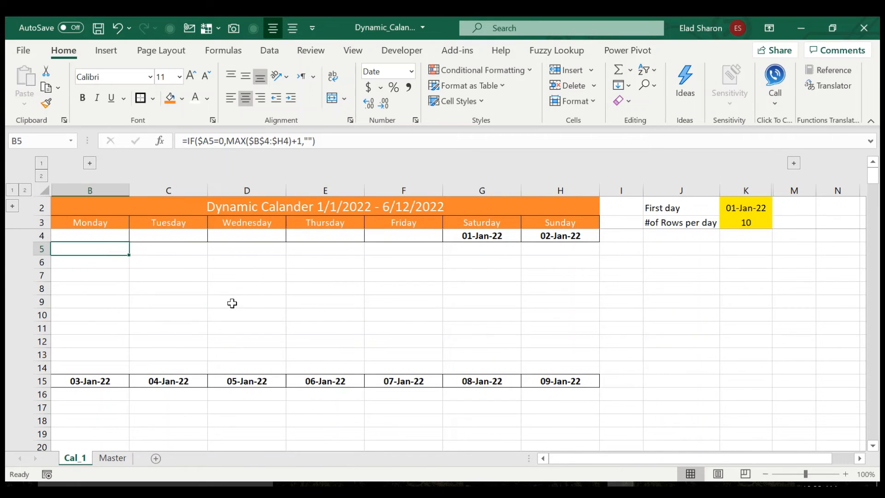
mouse_move(221, 303)
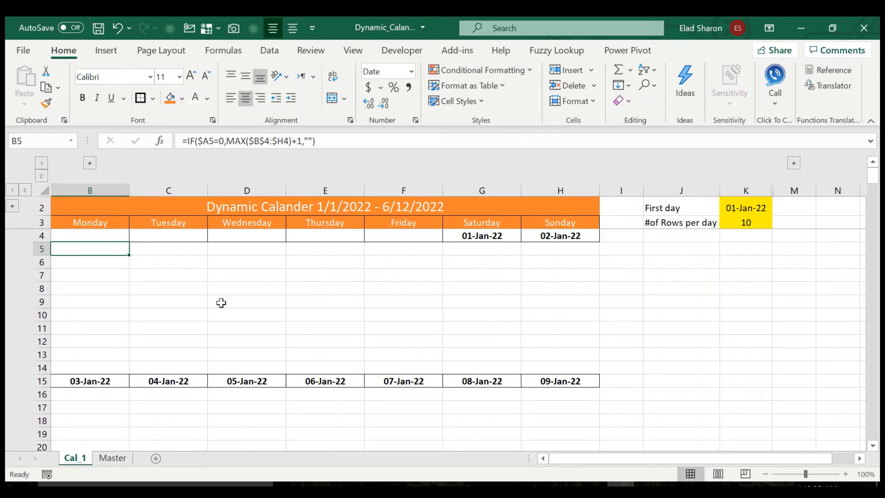
type("Data")
left_click(168, 249)
type("8:00")
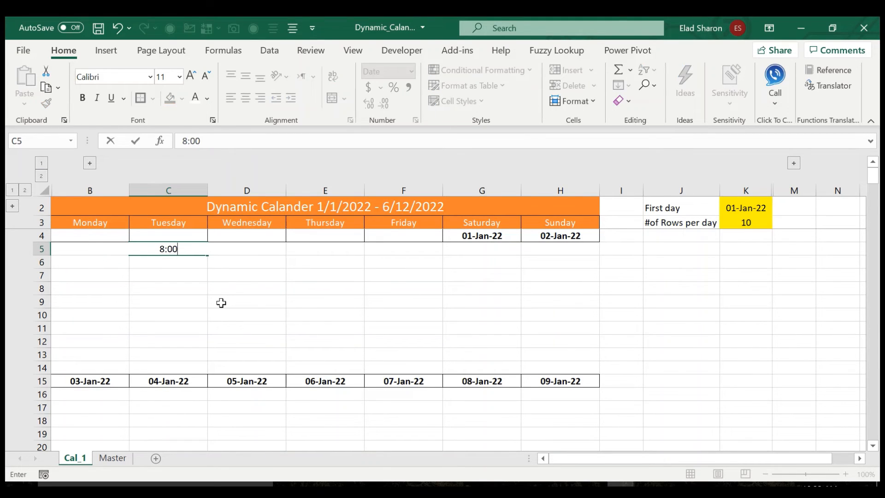
type("-8:30")
left_click(247, 263)
type("Jim")
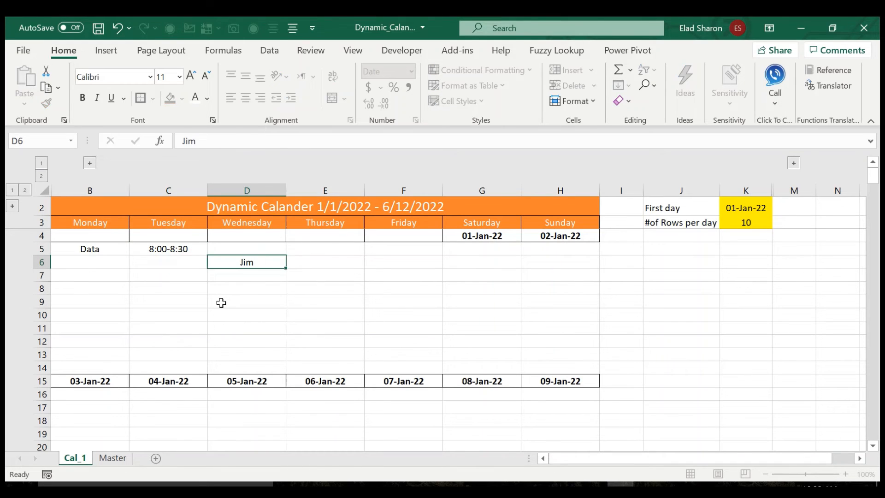
left_click(168, 249)
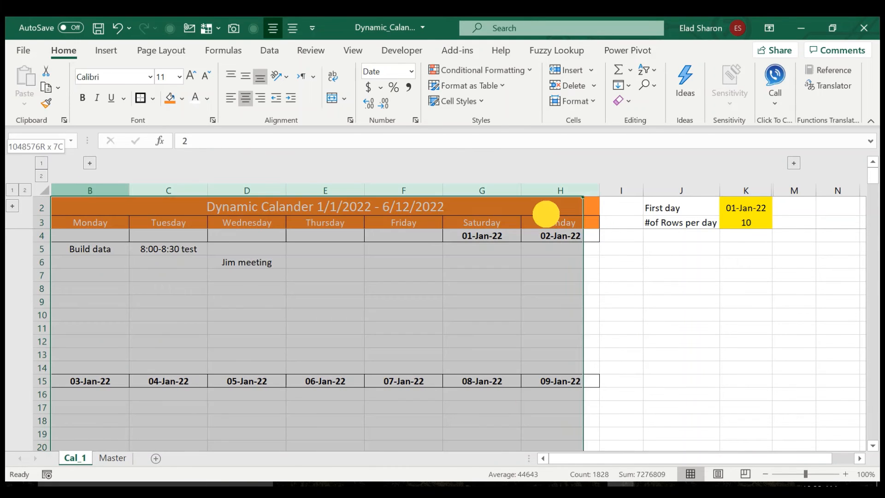
left_click(481, 301)
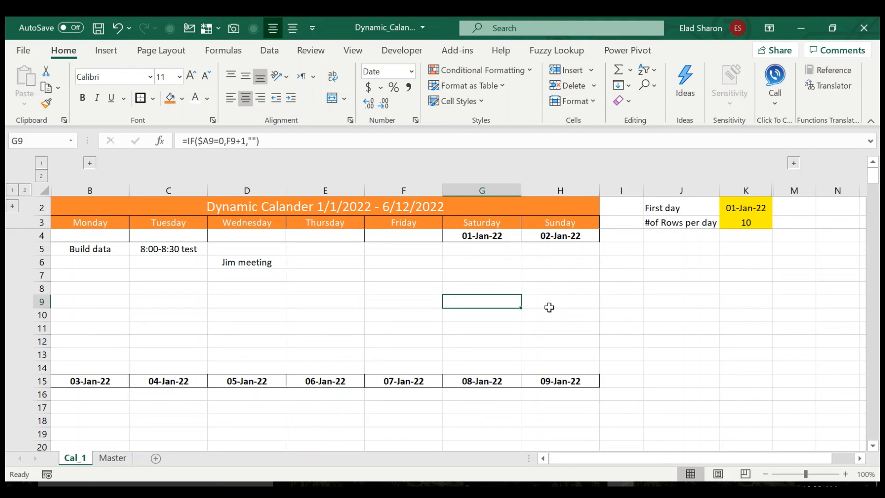
mouse_move(702, 242)
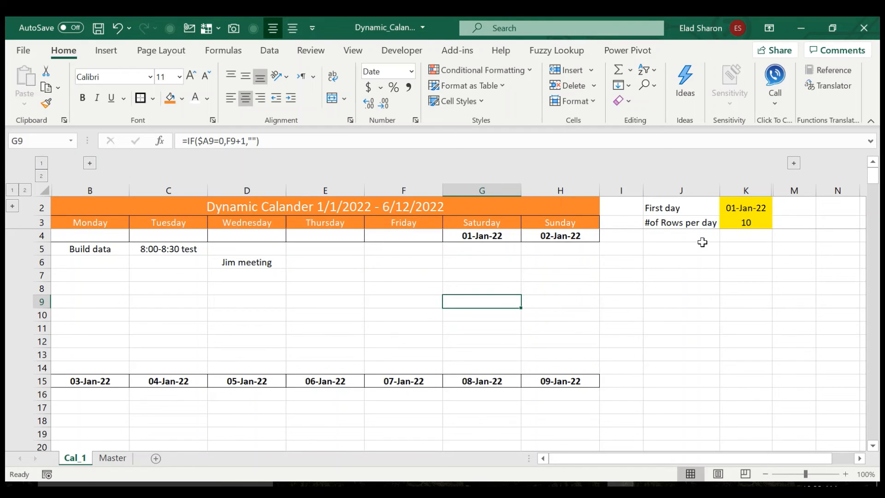
mouse_move(713, 226)
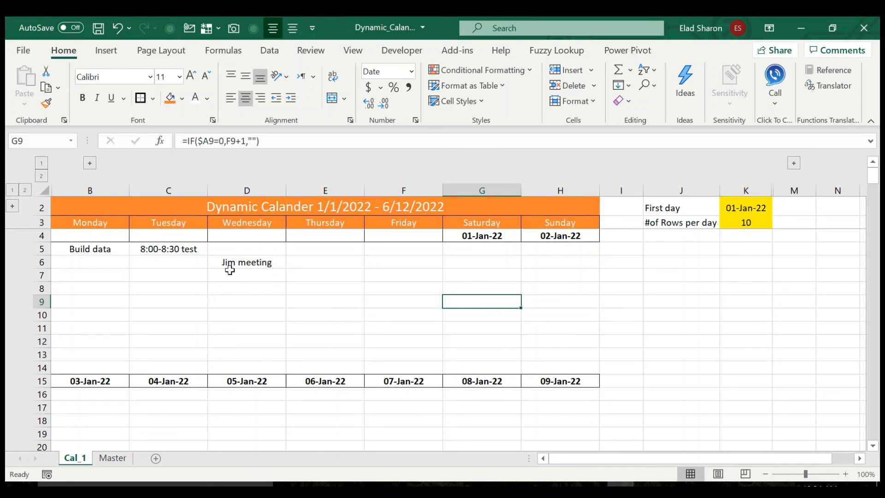
mouse_move(101, 305)
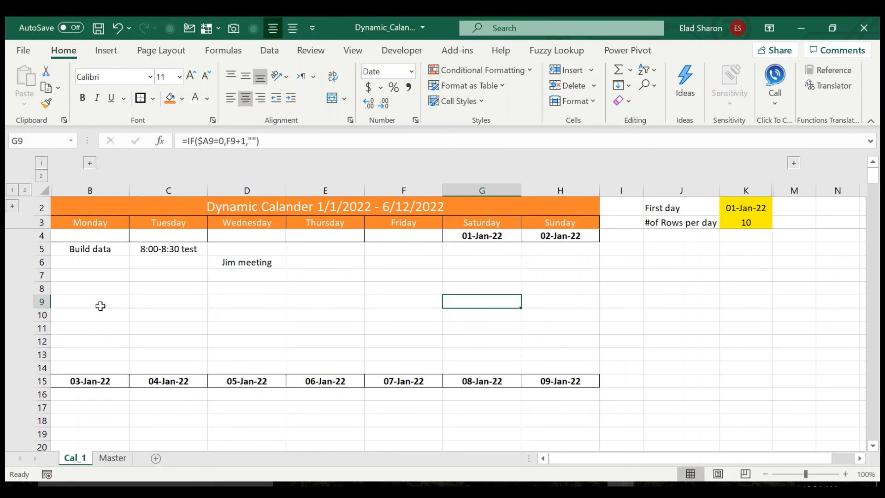
mouse_move(187, 317)
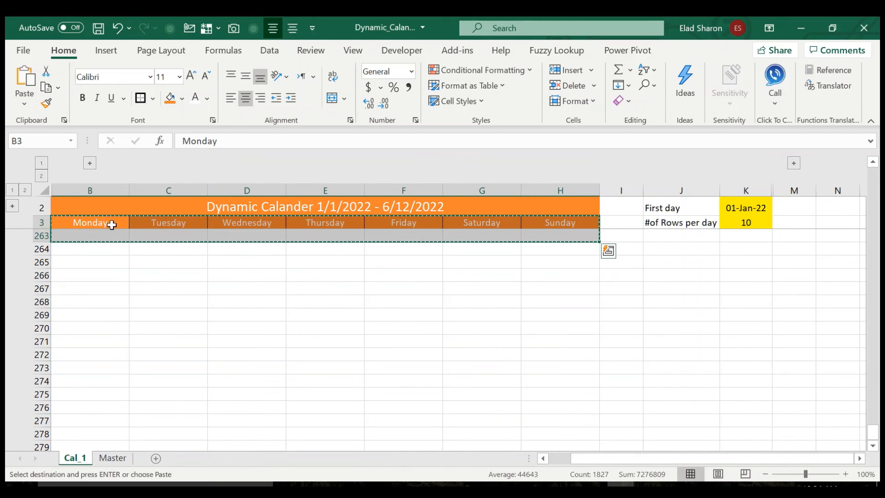
right_click(91, 222)
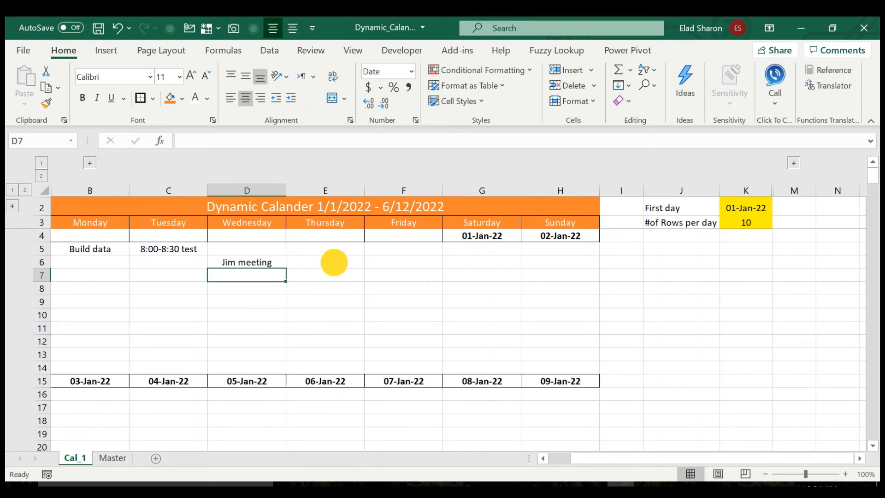
left_click(325, 287)
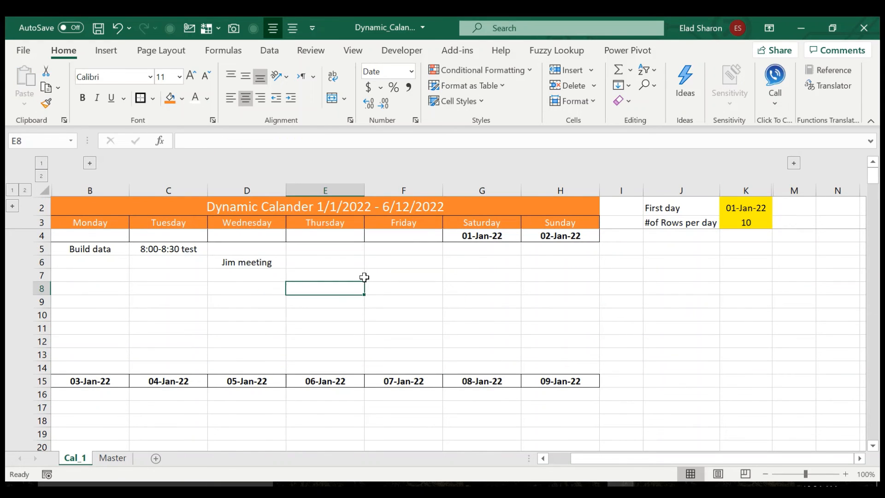
left_click(168, 275)
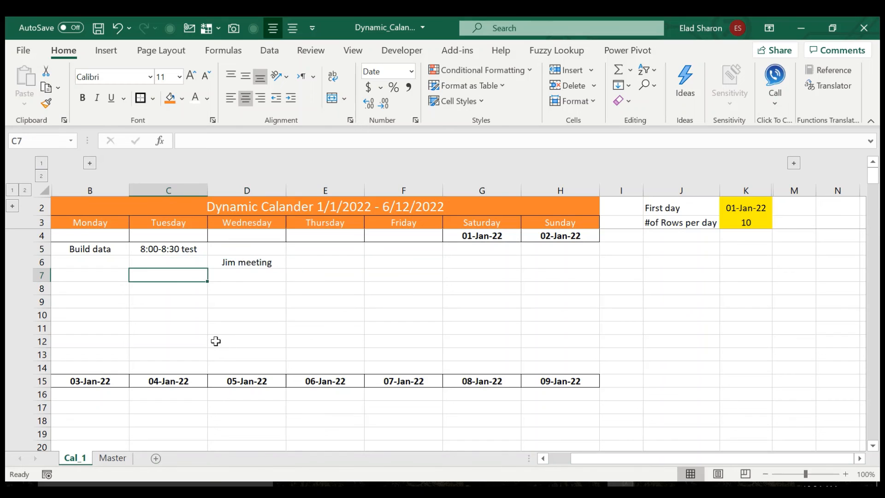
left_click(745, 222)
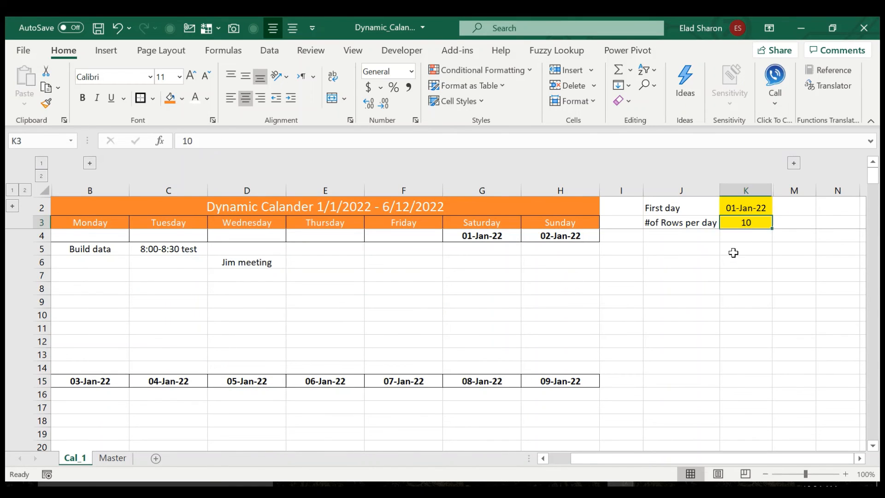
mouse_move(724, 266)
type("5")
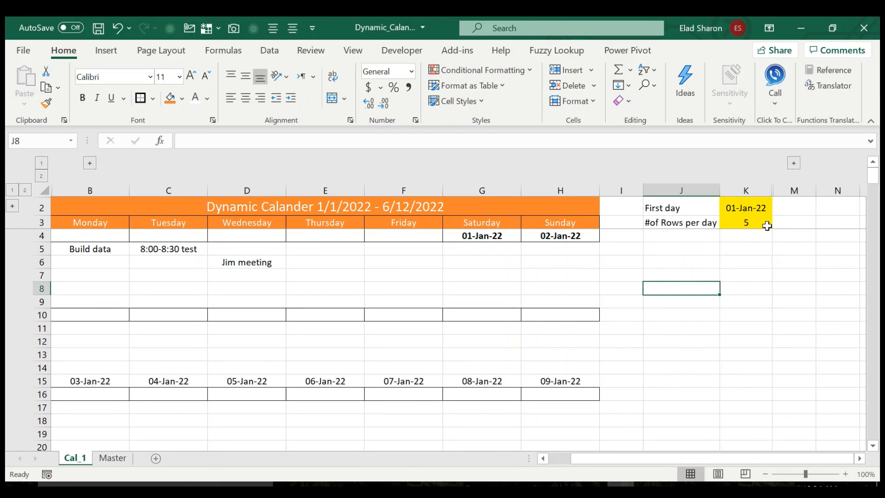
left_click(745, 222)
type("10")
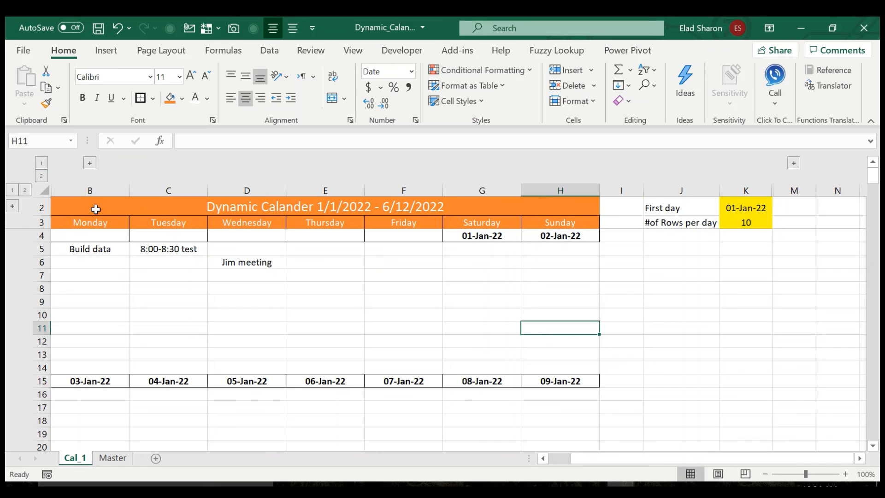
left_click(90, 236)
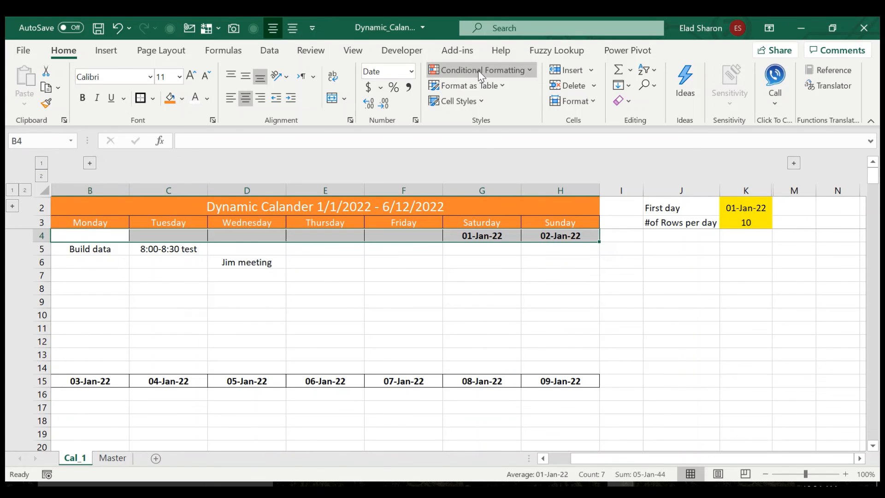
left_click(481, 71)
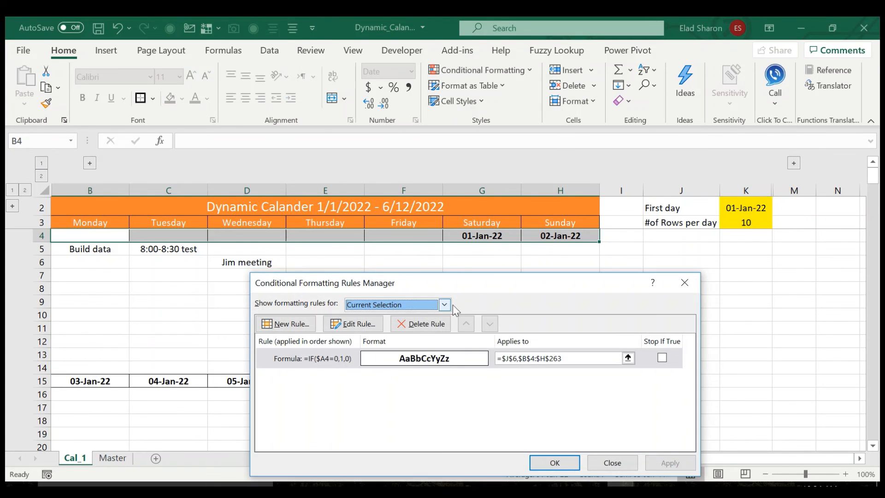
left_click(353, 324)
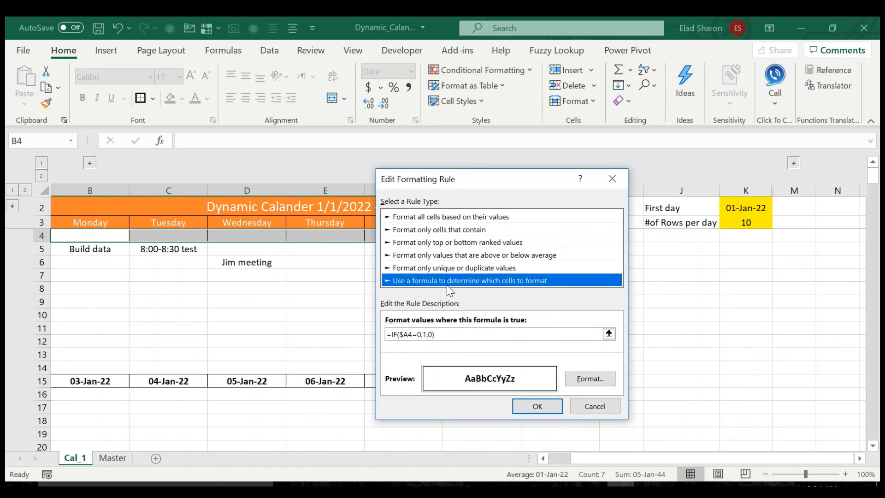
left_click(497, 334)
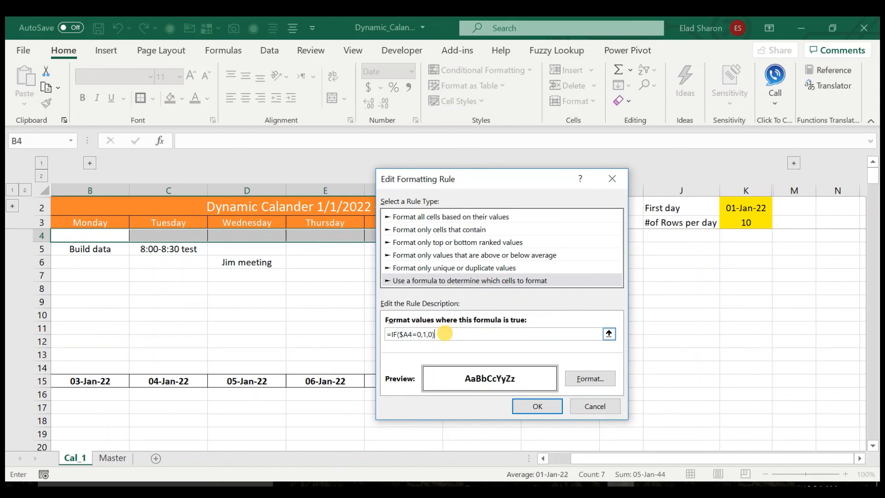
mouse_move(384, 332)
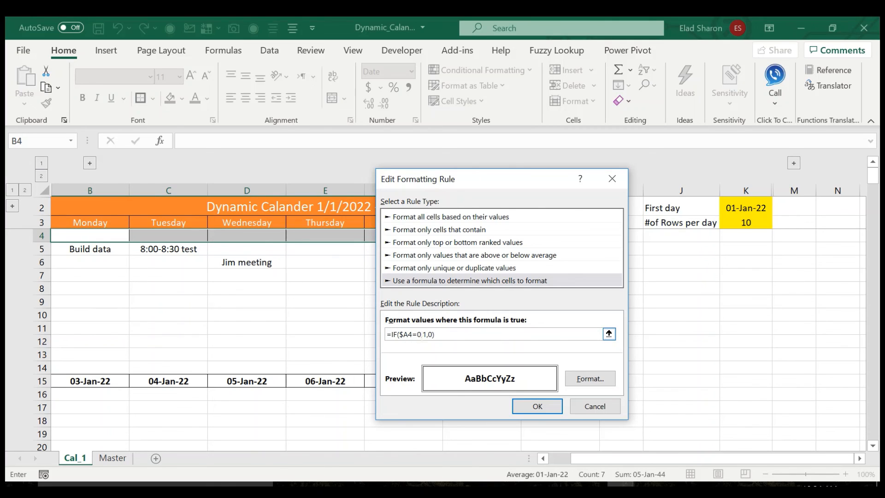
type(",")
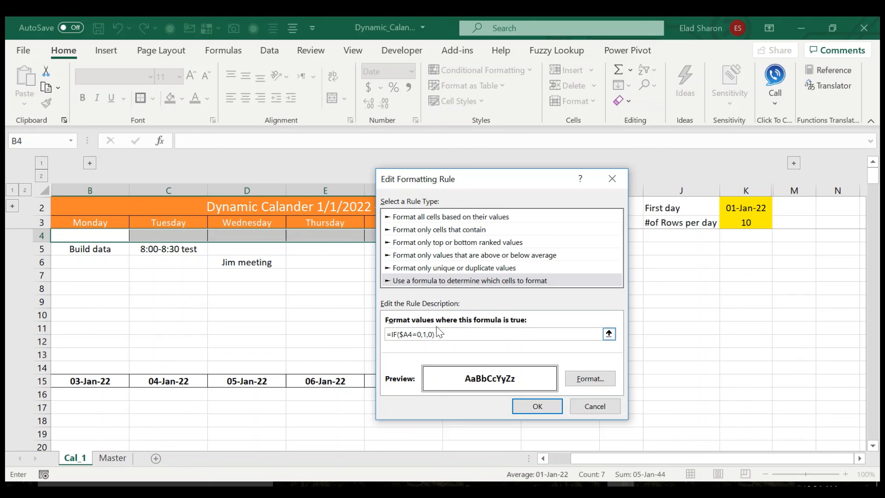
mouse_move(503, 390)
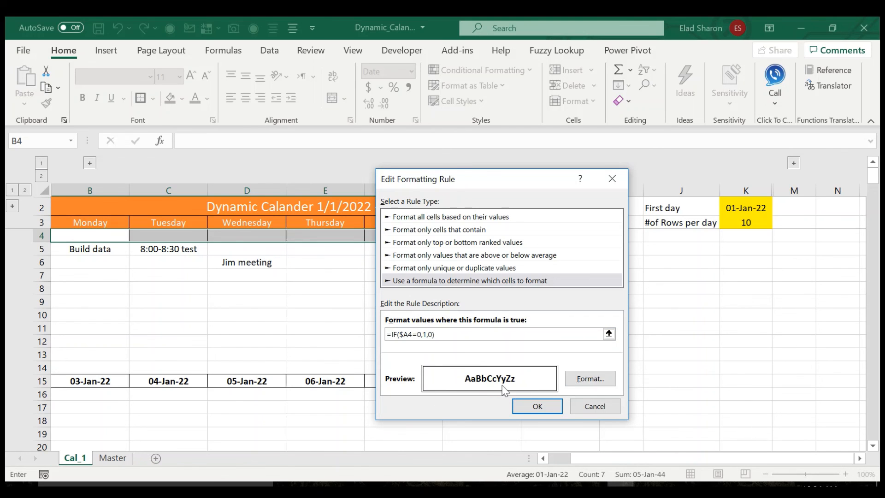
left_click(590, 378)
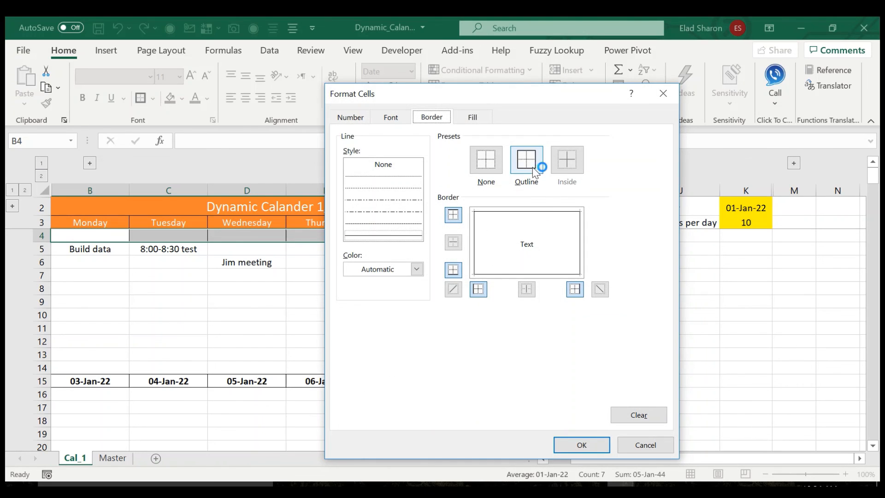
left_click(390, 117)
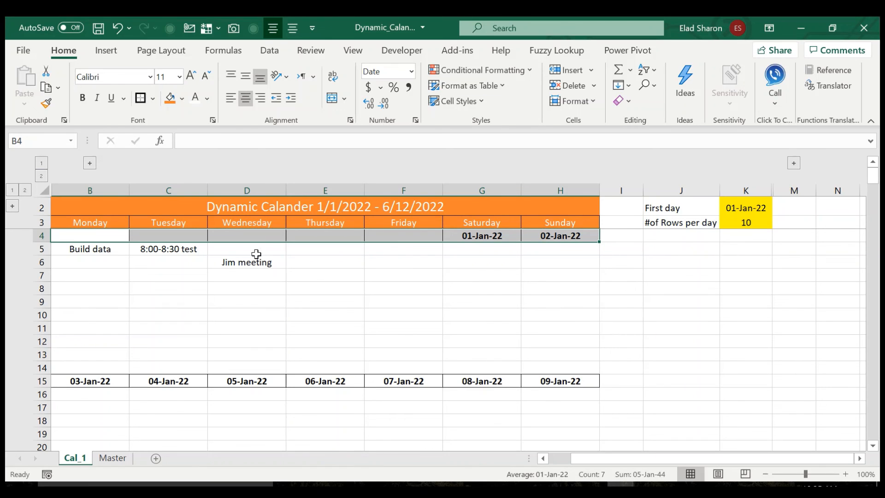
left_click(168, 301)
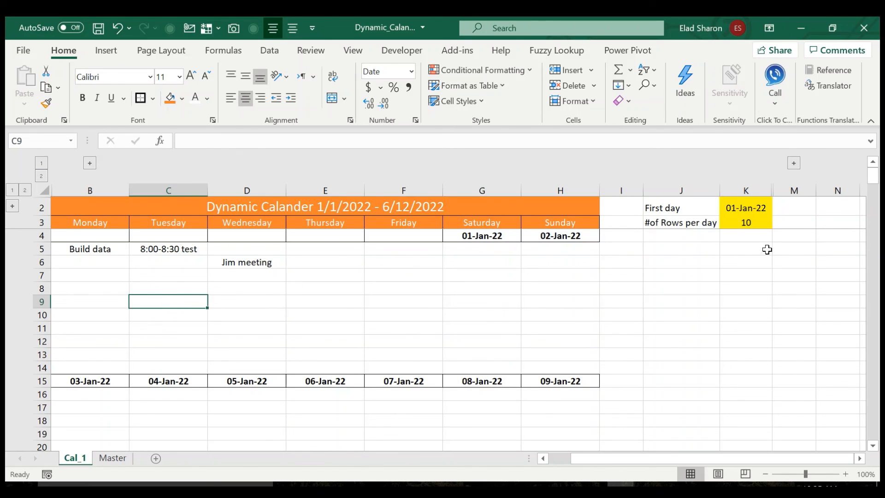
mouse_move(491, 338)
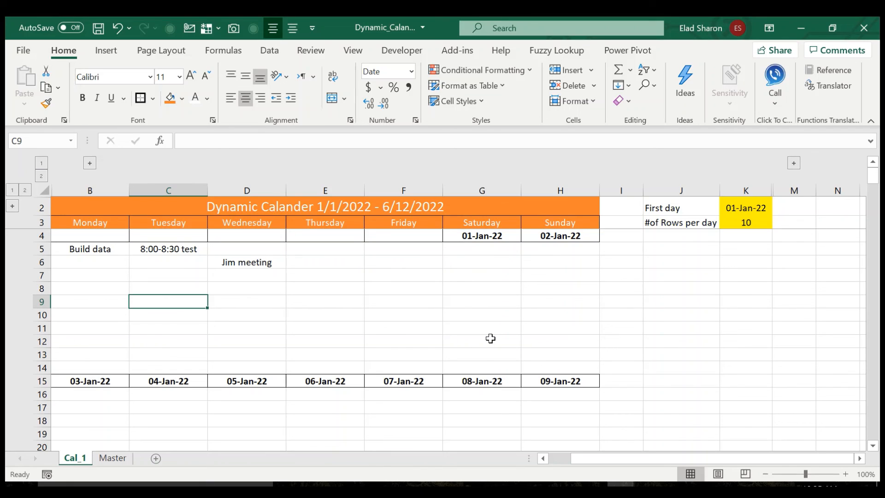
mouse_move(433, 334)
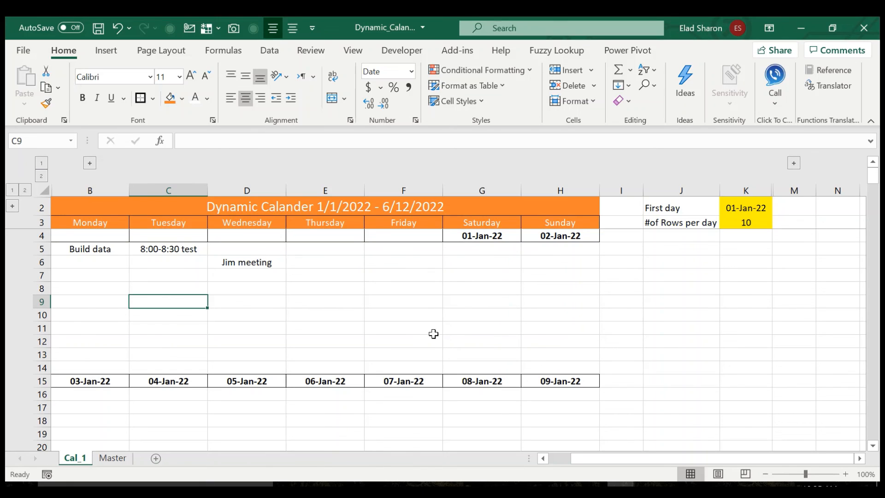
mouse_move(571, 281)
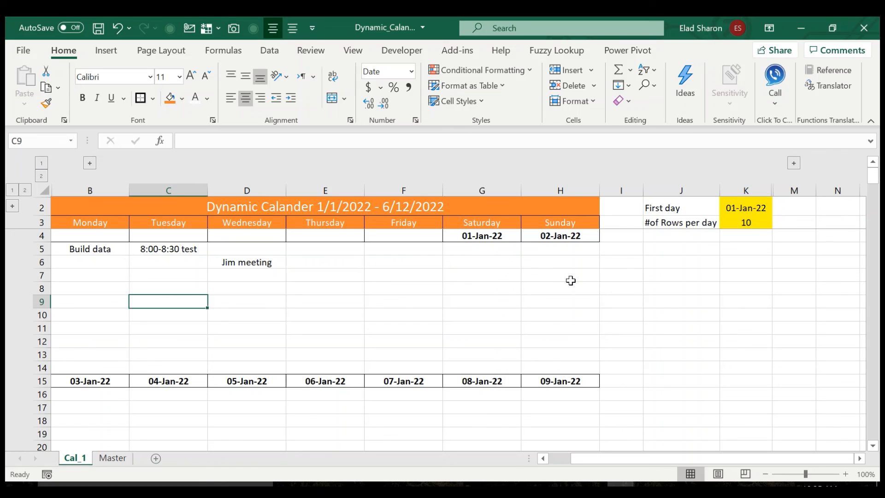
mouse_move(589, 290)
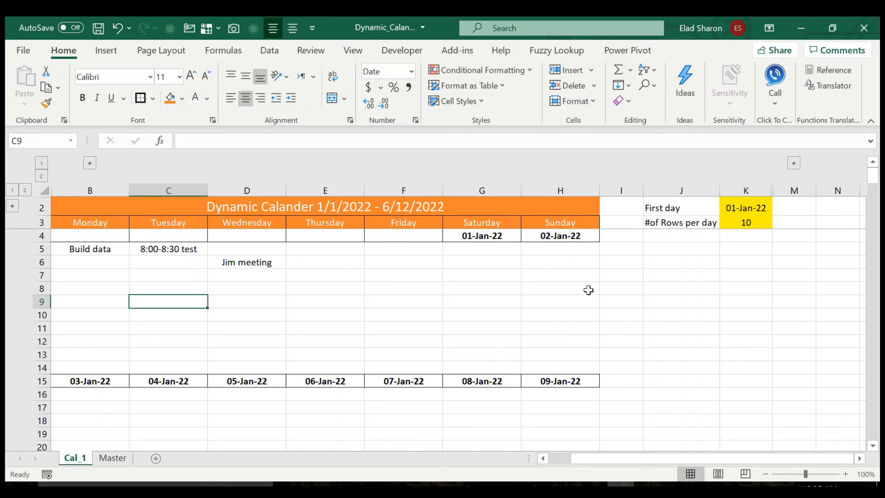